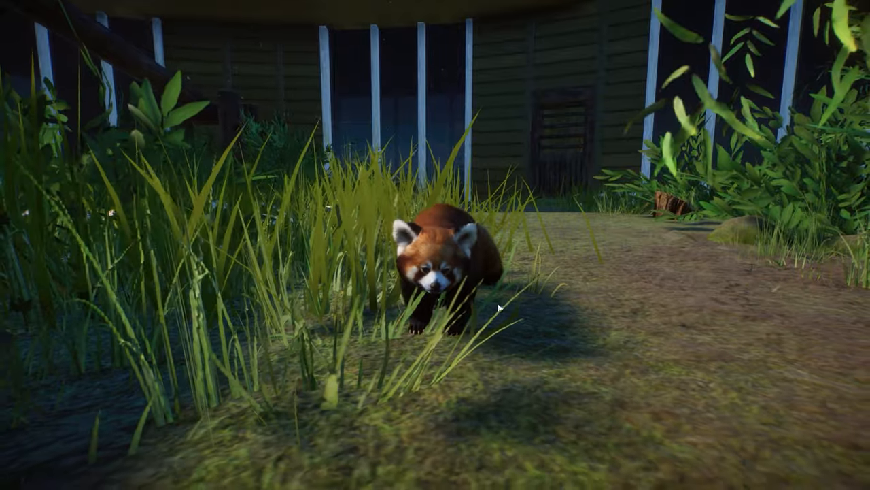
# Step: Select the red panda habitat to show Habitat 15's details listing three red pandas
pyautogui.click(435, 272)
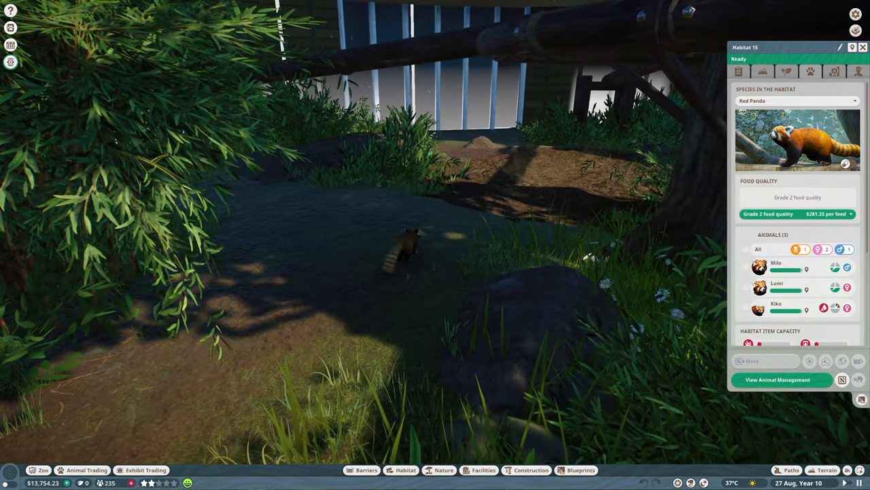
pyautogui.click(777, 307)
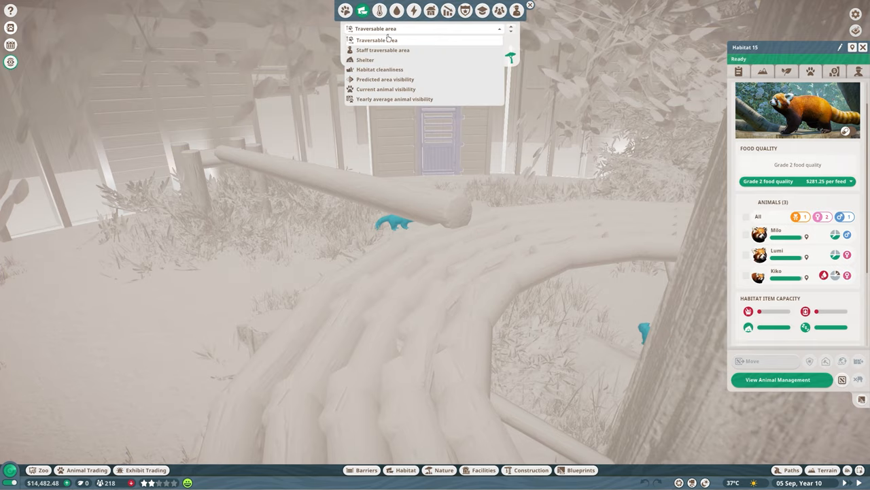
# Step: Show the Staff traversable area overlay on the red panda habitat
pyautogui.click(383, 50)
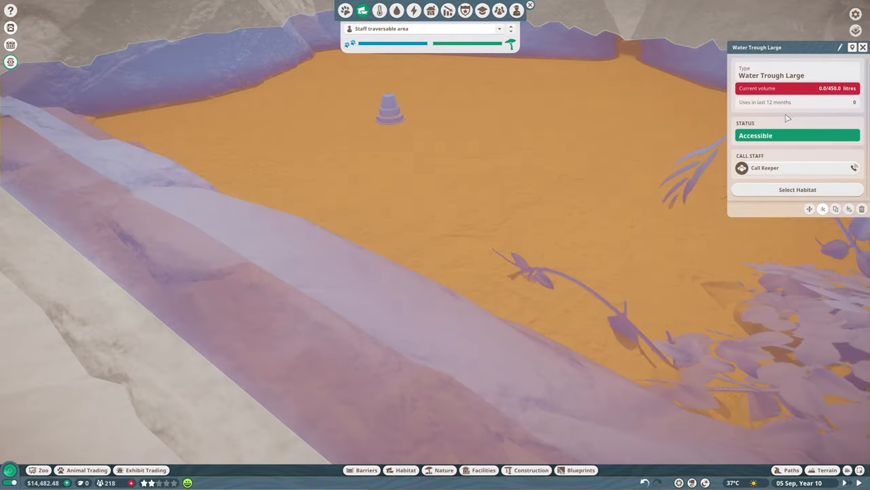
pyautogui.moveTo(799, 179)
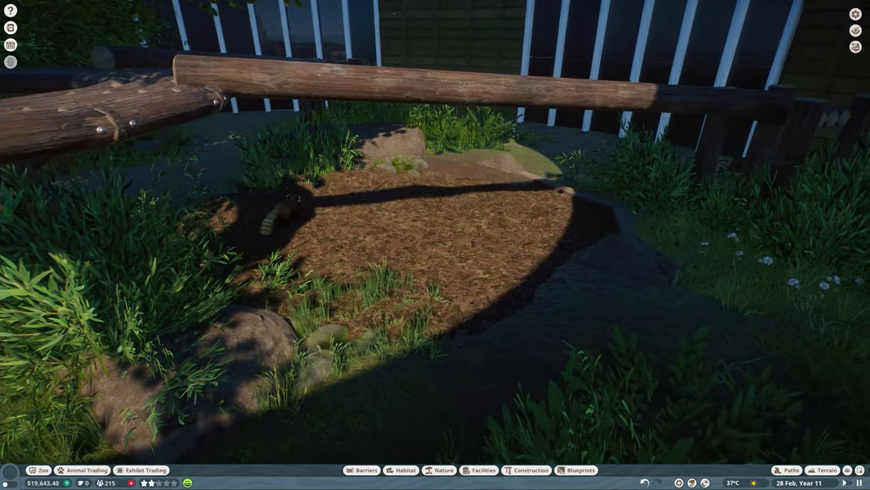
# Step: Open the staff management list showing the vet, keeper, educator, mechanic, guard and caretaker
pyautogui.click(279, 217)
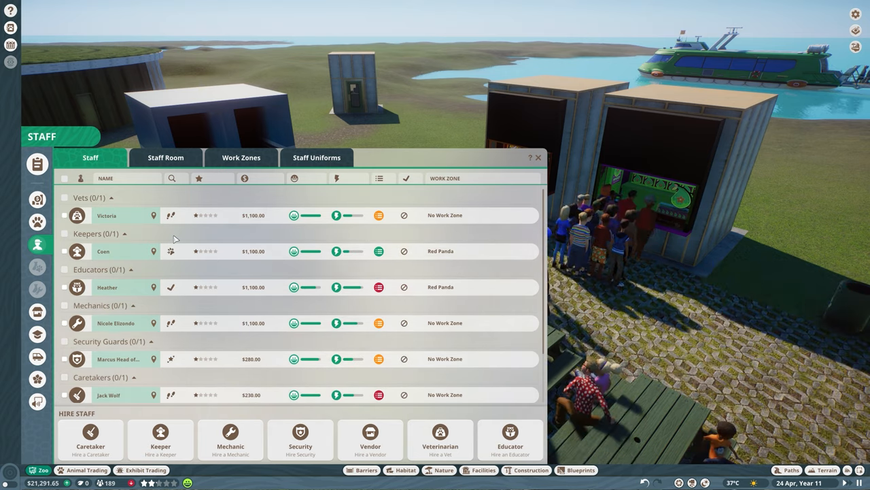
# Step: Scroll the staff list, rename the caretaker to Ricardo, and start renaming the first vendor
pyautogui.scroll(-3)
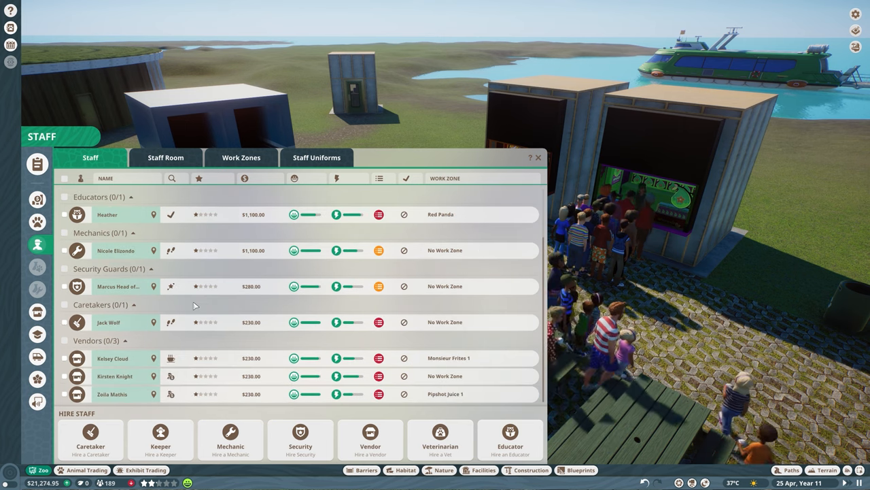
pyautogui.click(108, 321)
pyautogui.write('Ricardo')
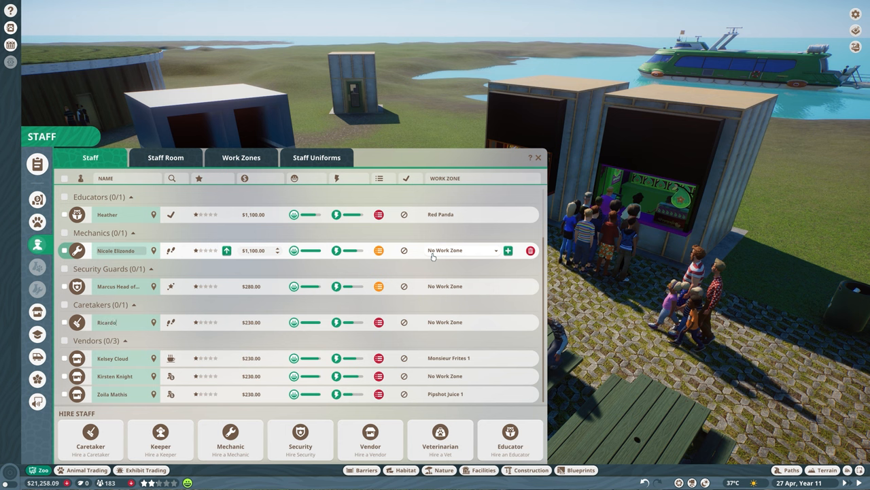
pyautogui.click(112, 357)
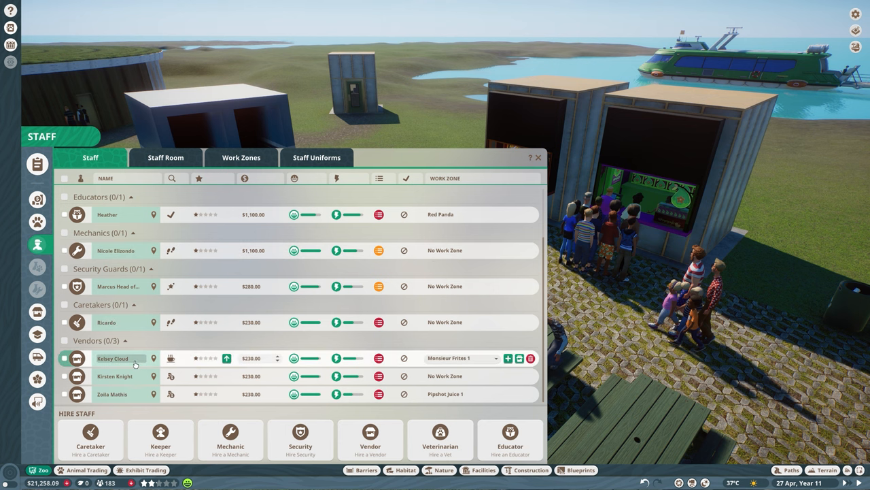
pyautogui.moveTo(134, 364)
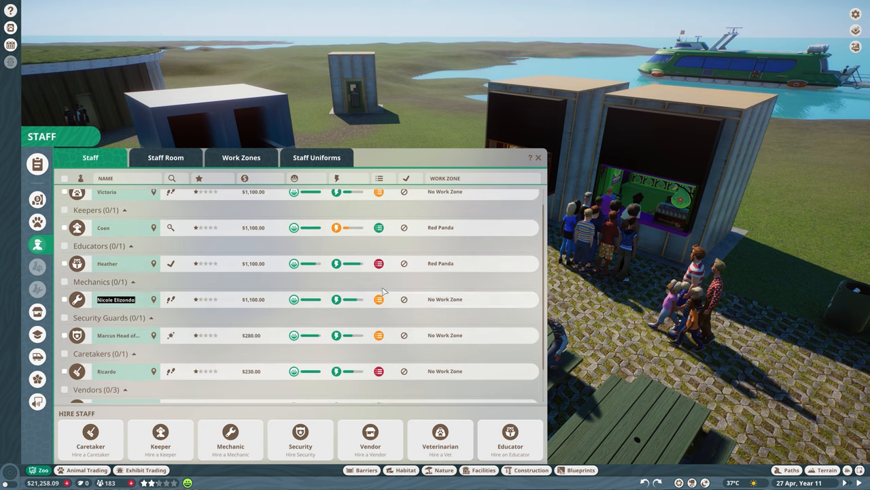
pyautogui.moveTo(514, 246)
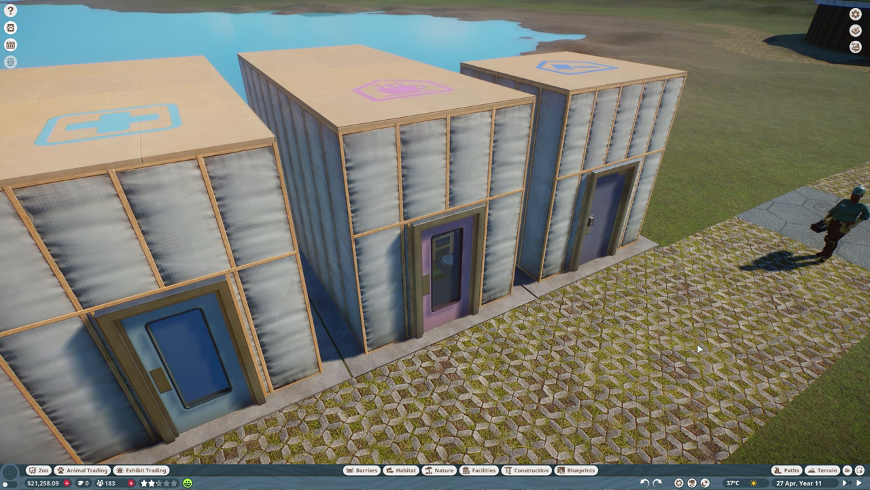
# Step: Add the Staff Healthcare perk to the small staff room
pyautogui.click(452, 212)
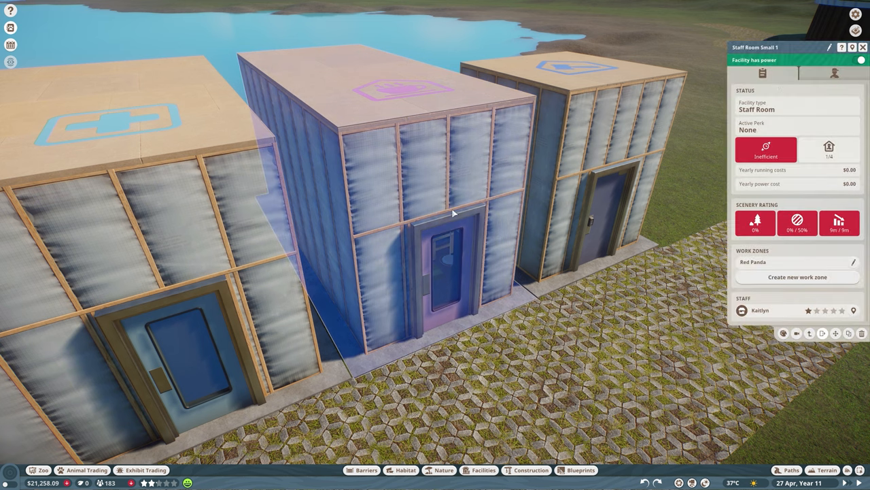
pyautogui.moveTo(835, 74)
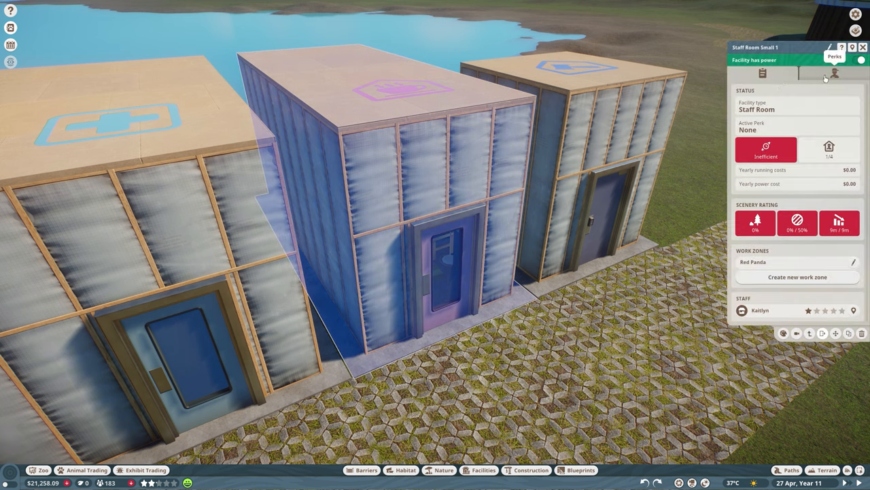
pyautogui.click(835, 74)
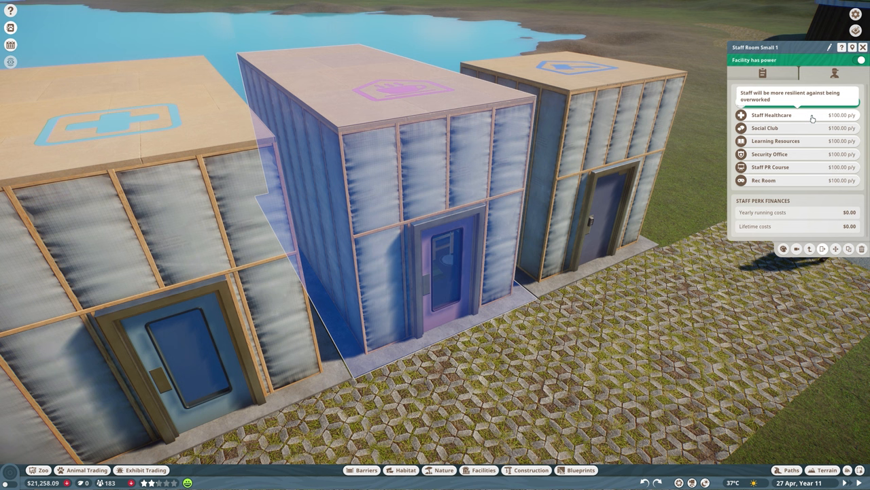
pyautogui.click(795, 115)
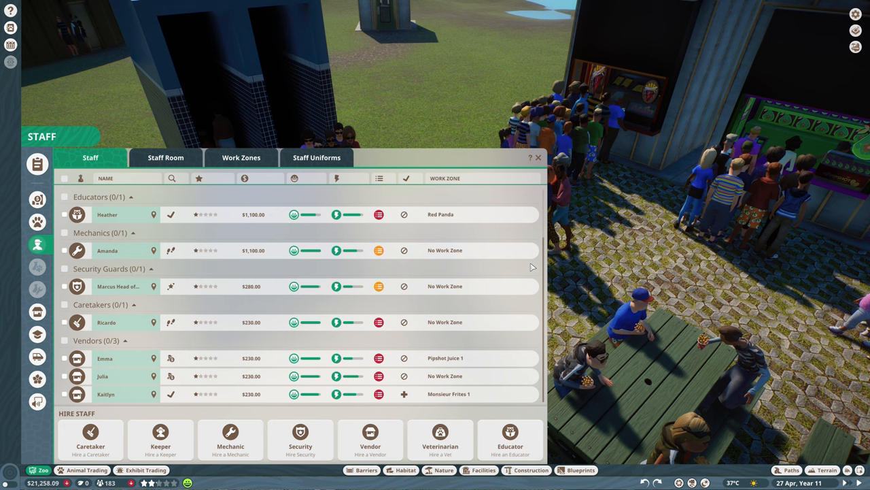
# Step: Select a staff row in the list to train them up to two stars
pyautogui.click(65, 215)
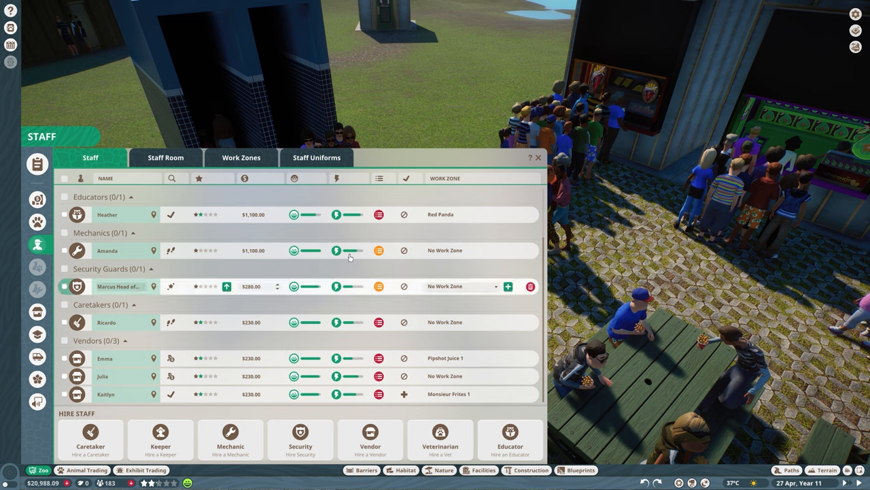
pyautogui.moveTo(379, 286)
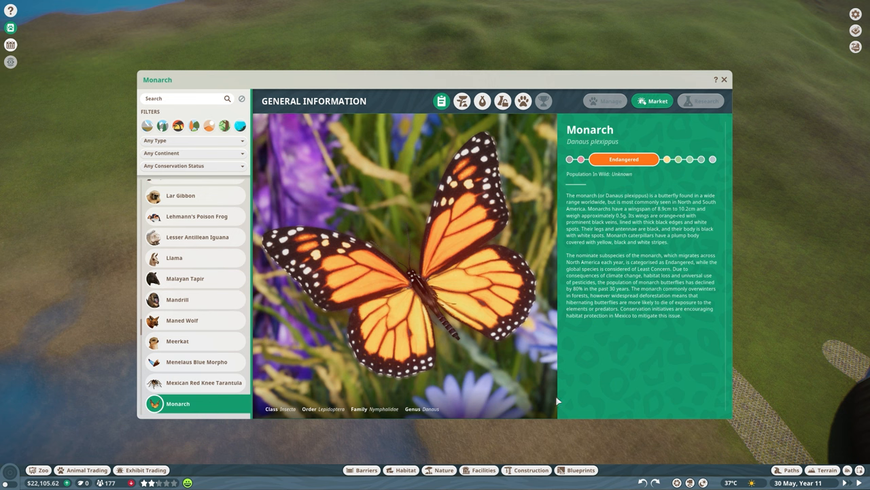
pyautogui.moveTo(634, 178)
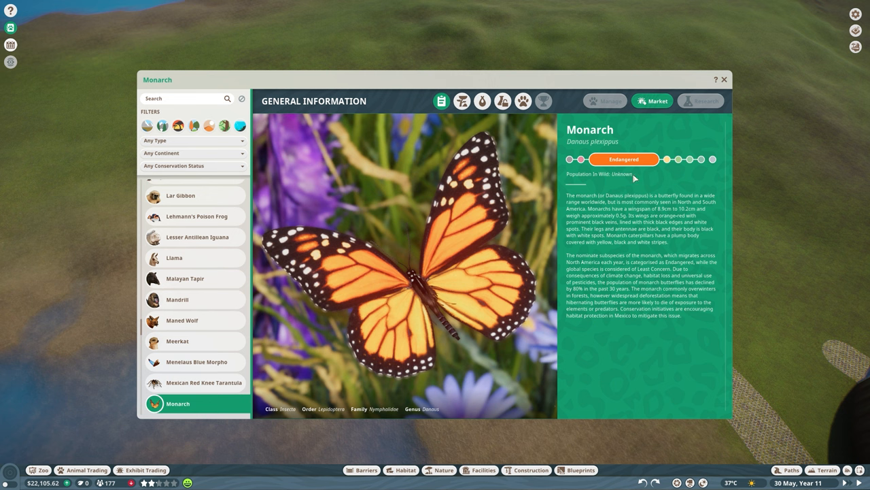
pyautogui.moveTo(635, 187)
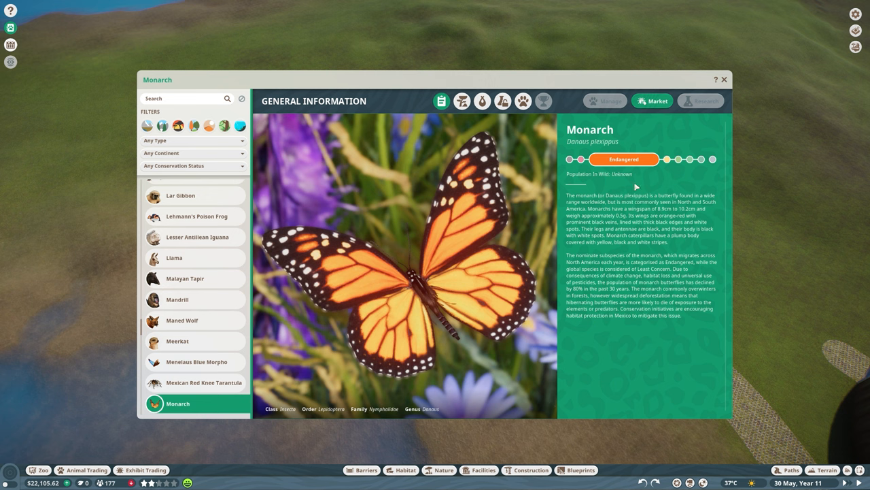
pyautogui.moveTo(641, 263)
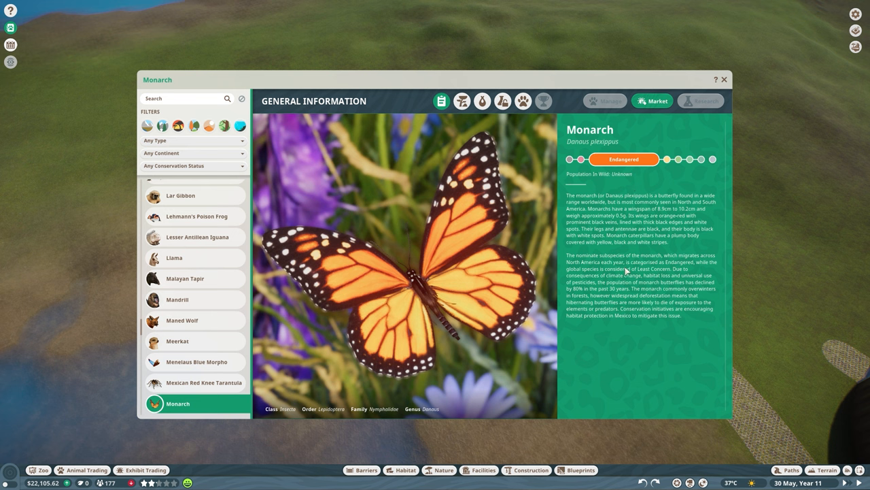
pyautogui.moveTo(656, 270)
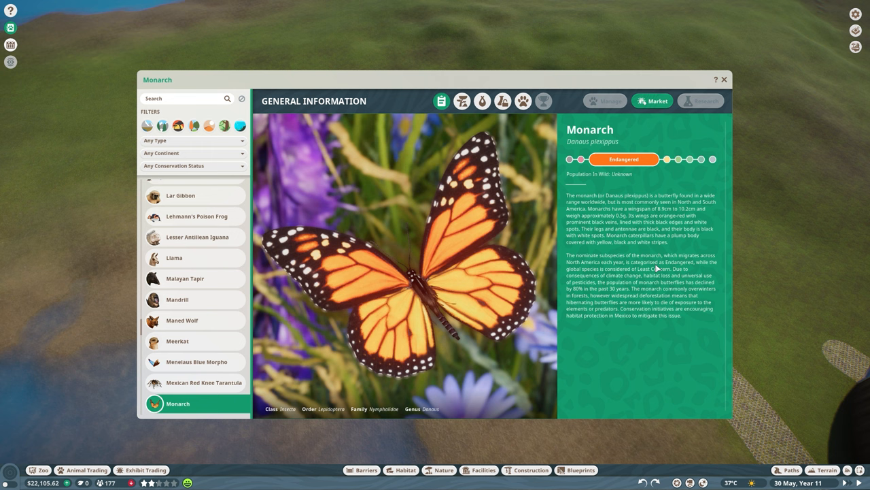
pyautogui.moveTo(636, 270)
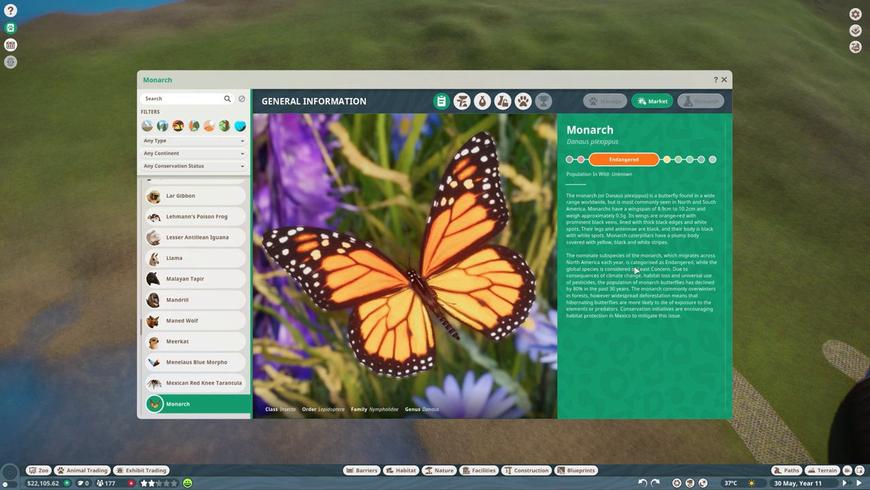
pyautogui.moveTo(665, 276)
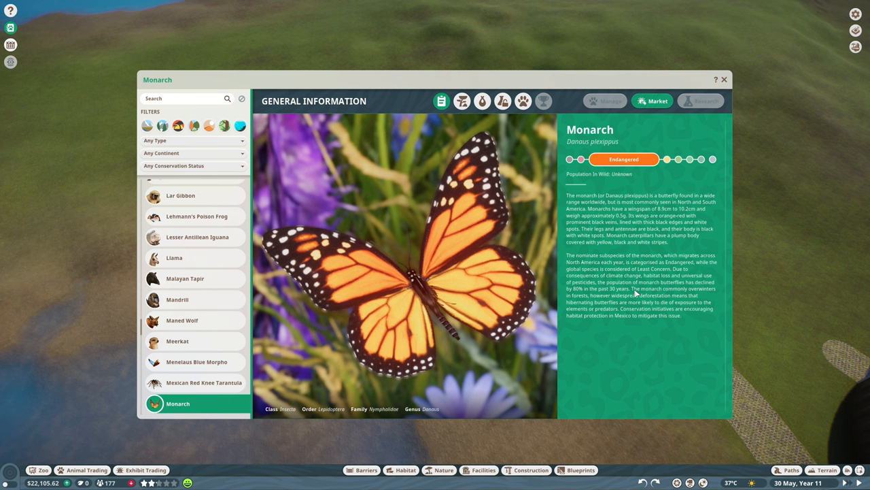
pyautogui.moveTo(632, 295)
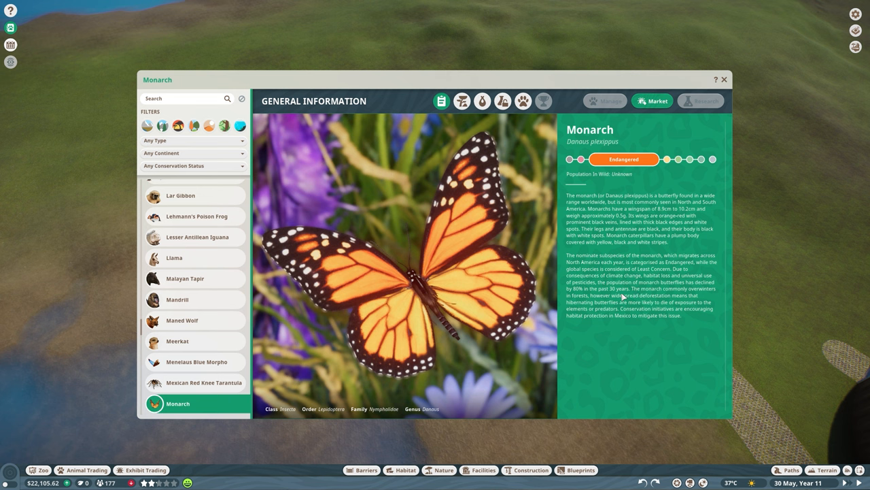
pyautogui.moveTo(642, 297)
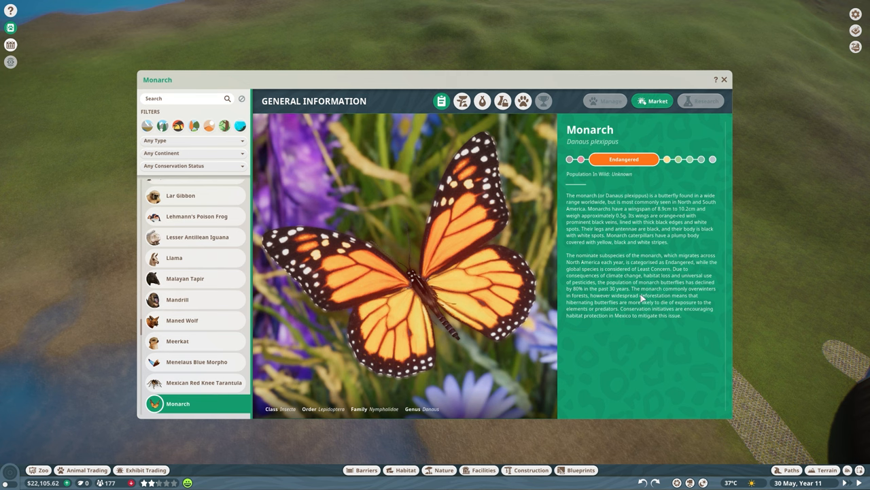
pyautogui.moveTo(644, 300)
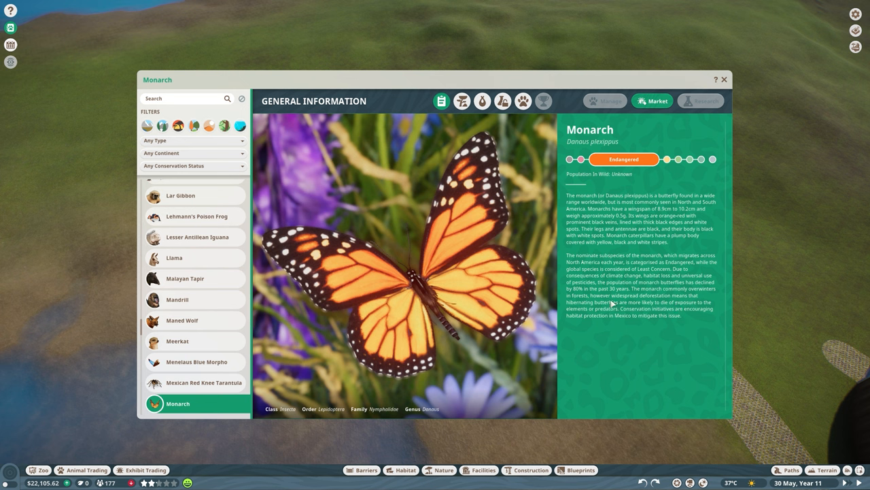
pyautogui.moveTo(631, 312)
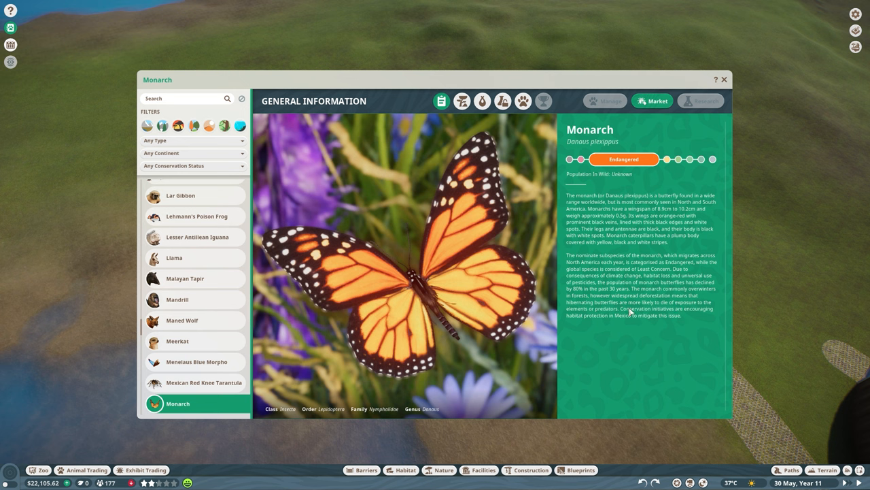
pyautogui.moveTo(619, 323)
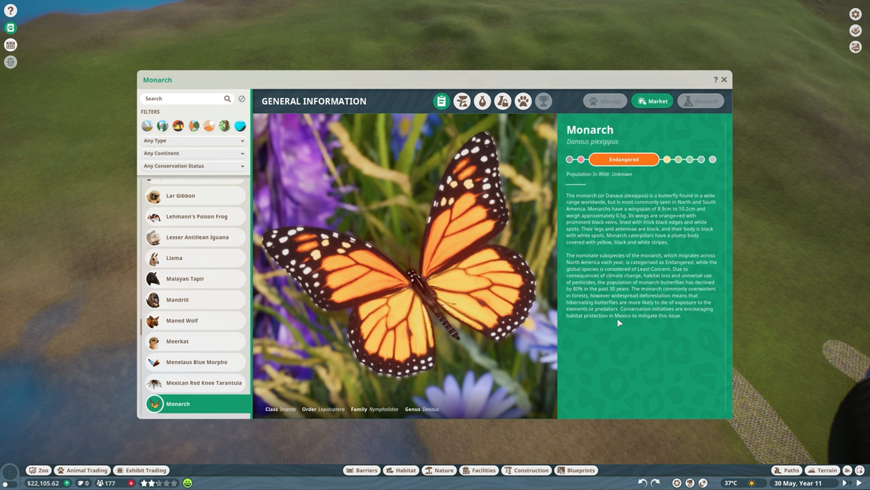
# Step: Find the Menelaus Blue Morpho in the Zoopedia species list and view its page
pyautogui.scroll(-3)
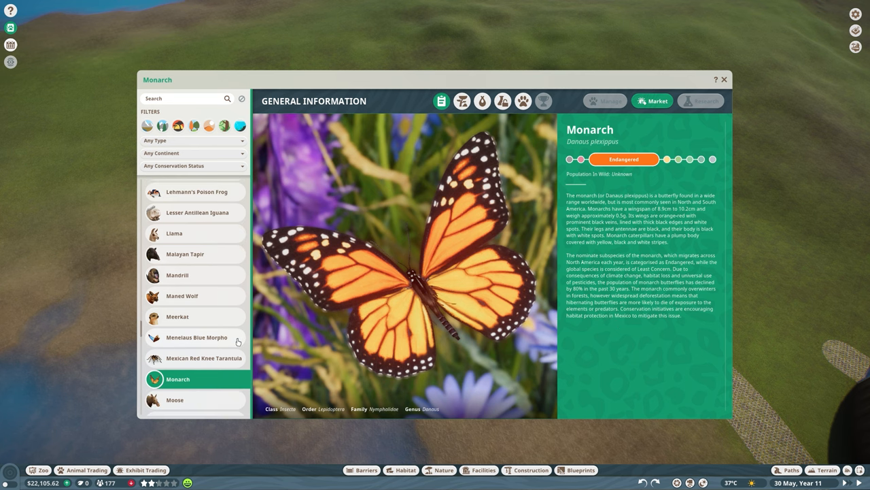
pyautogui.click(196, 337)
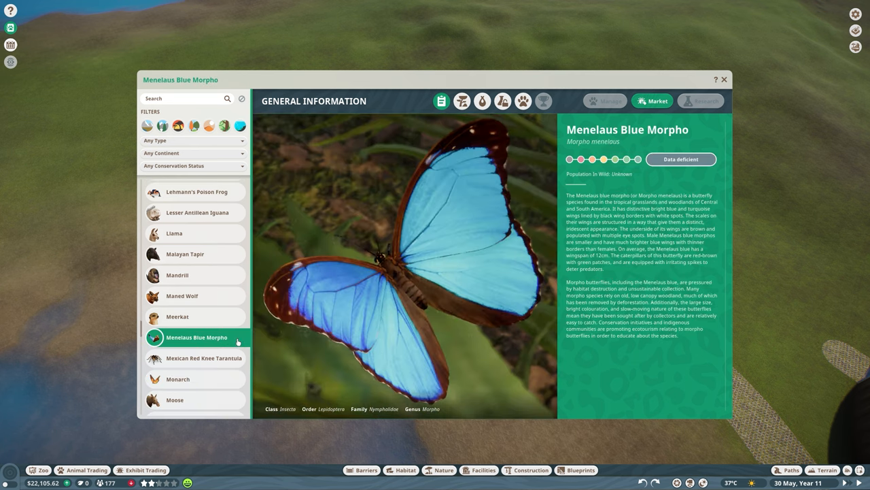
pyautogui.moveTo(459, 207)
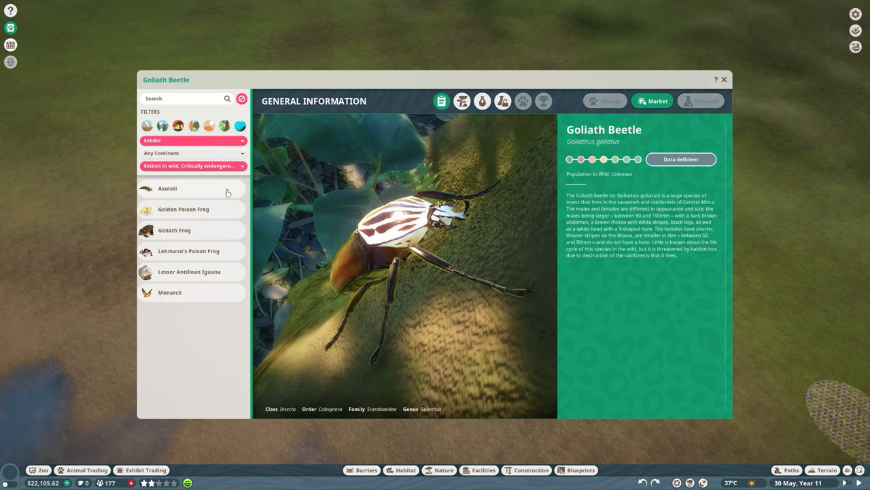
# Step: View the Axolotl, Golden Poison Frog, Goliath Frog, Lehmann's Poison Frog and Lesser Antillean Iguana pages in turn
pyautogui.click(168, 188)
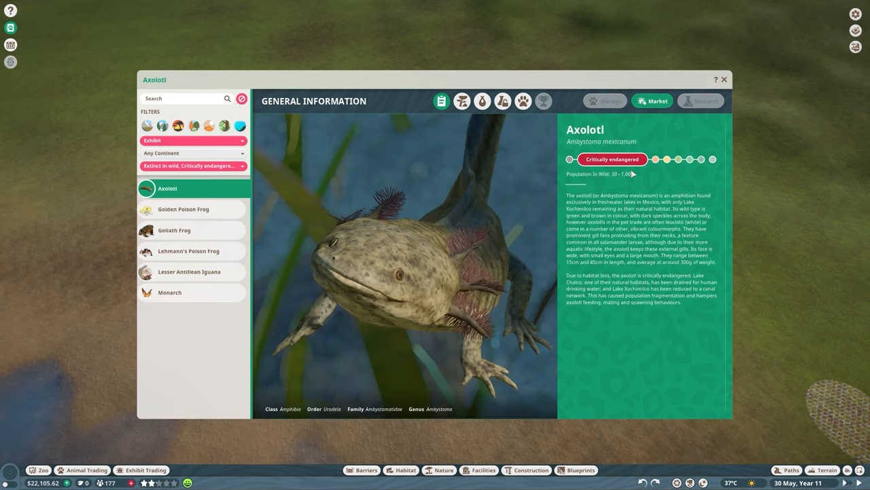
pyautogui.click(183, 209)
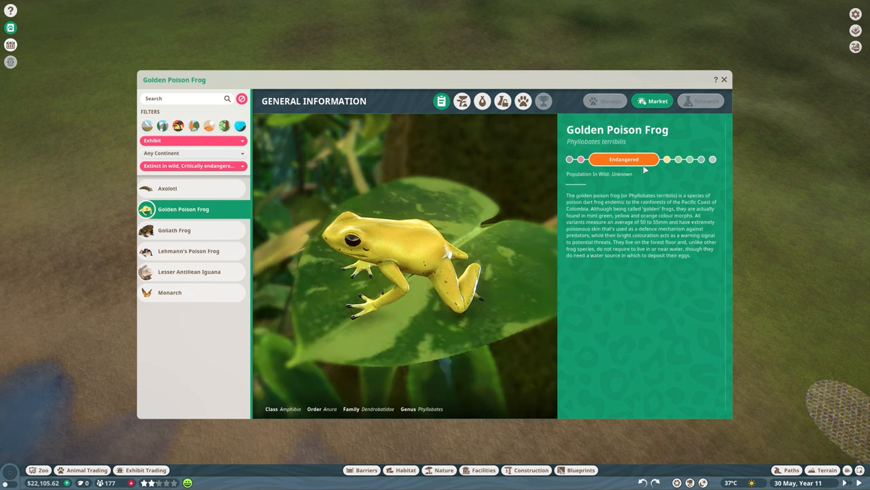
pyautogui.click(174, 230)
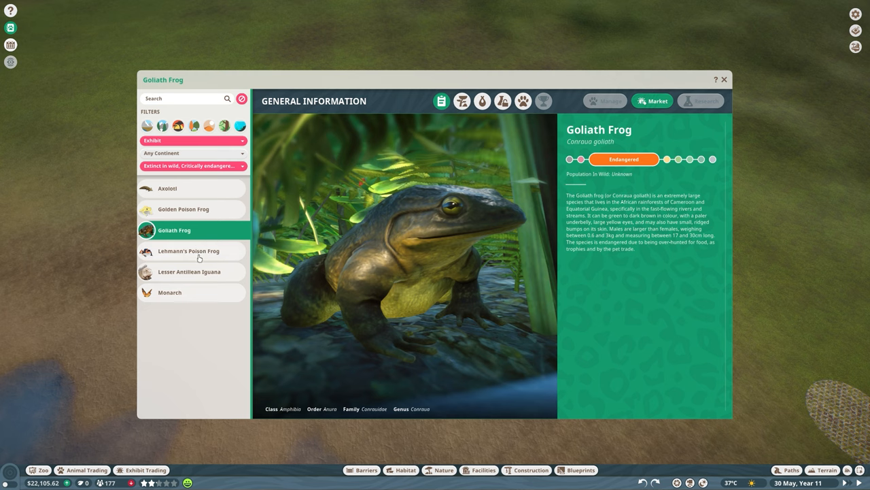
pyautogui.click(188, 251)
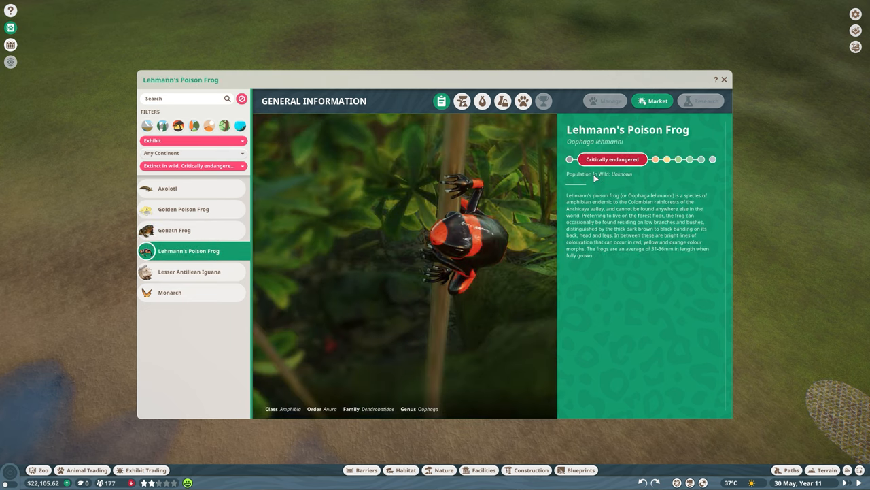
pyautogui.click(189, 271)
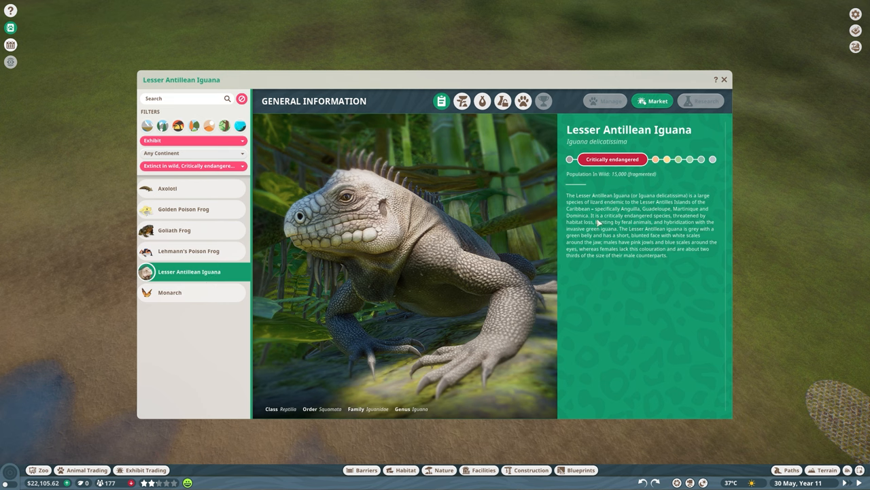
pyautogui.moveTo(360, 233)
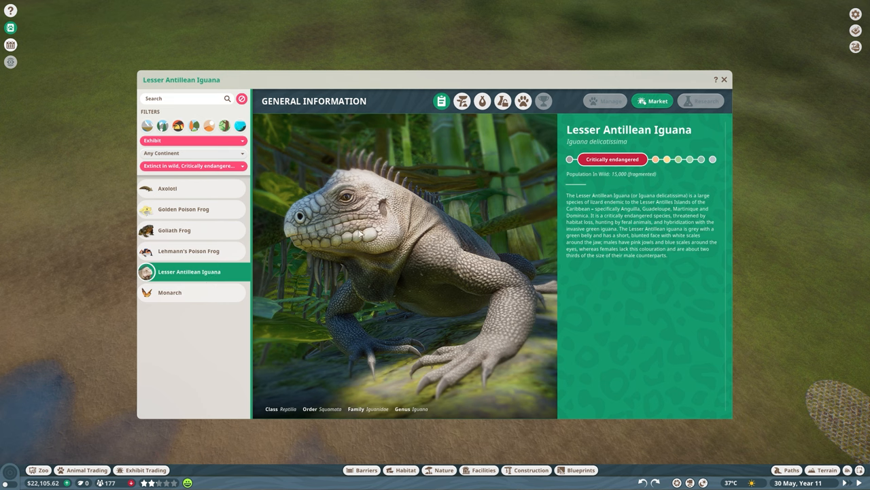
pyautogui.moveTo(229, 244)
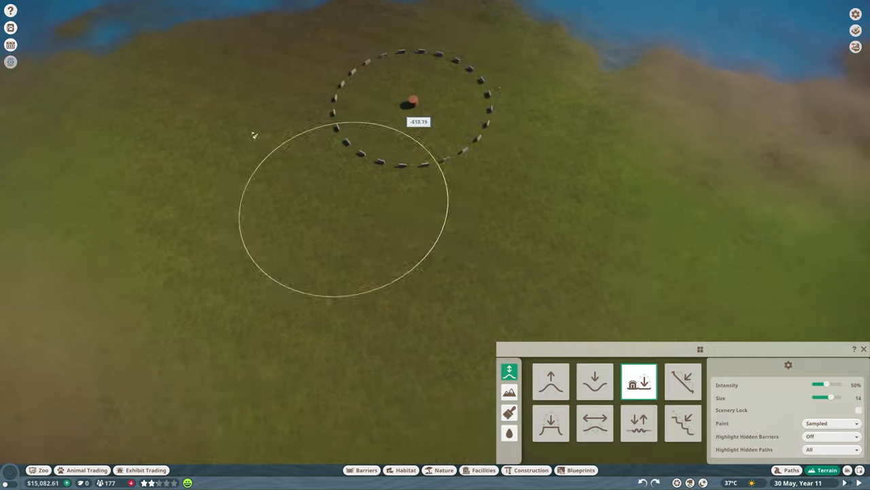
# Step: Sculpt the terrain on the ground next to the stone circle
pyautogui.click(483, 470)
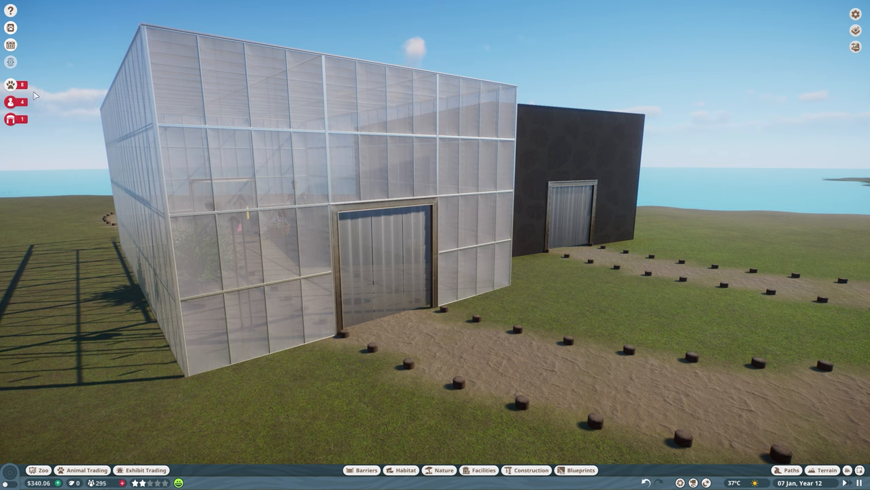
# Step: Open the Animal Alerts panel and scroll through the low-welfare butterfly alerts
pyautogui.click(10, 85)
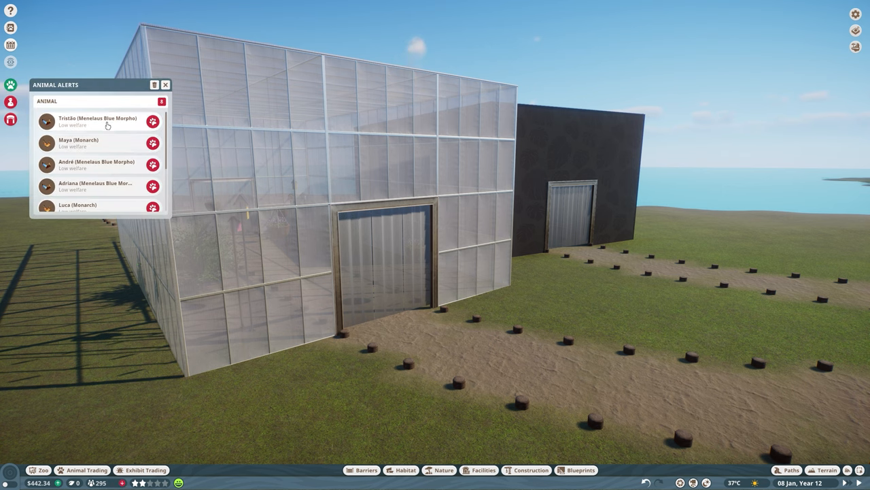
pyautogui.scroll(-3)
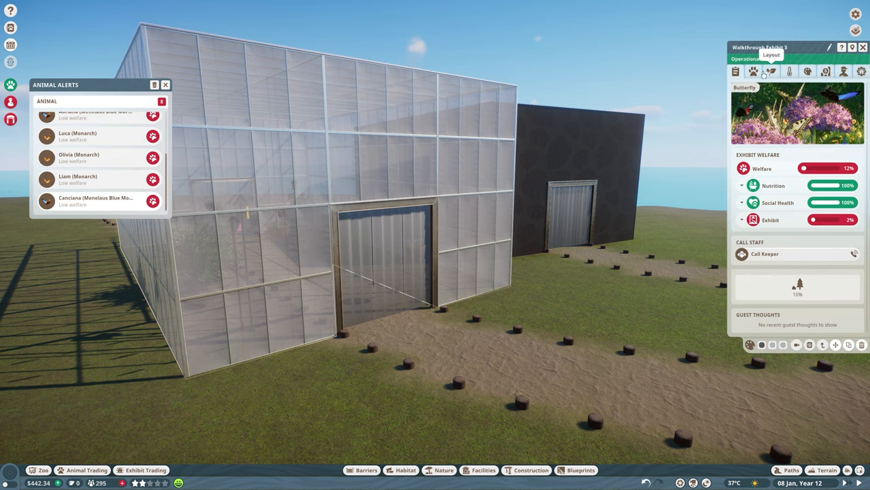
pyautogui.moveTo(812, 211)
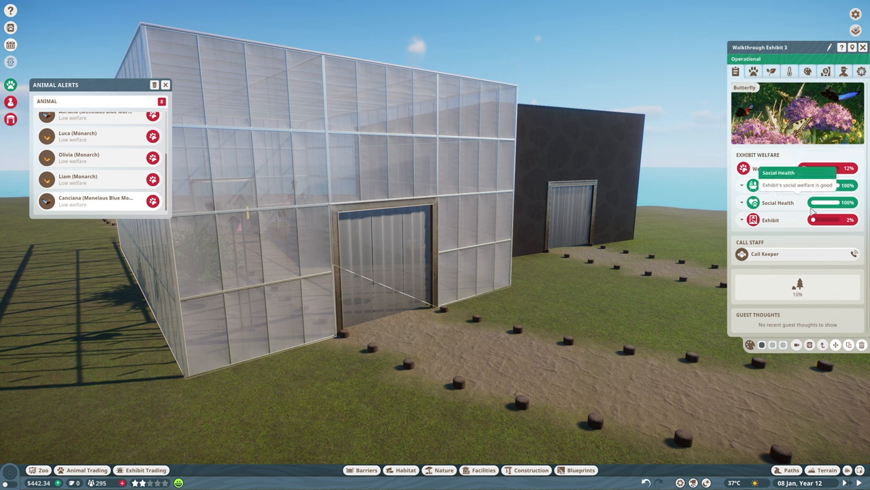
# Step: Check Walkthrough Exhibit 3's enrichment items and adjust its 36°C temperature slider
pyautogui.click(753, 70)
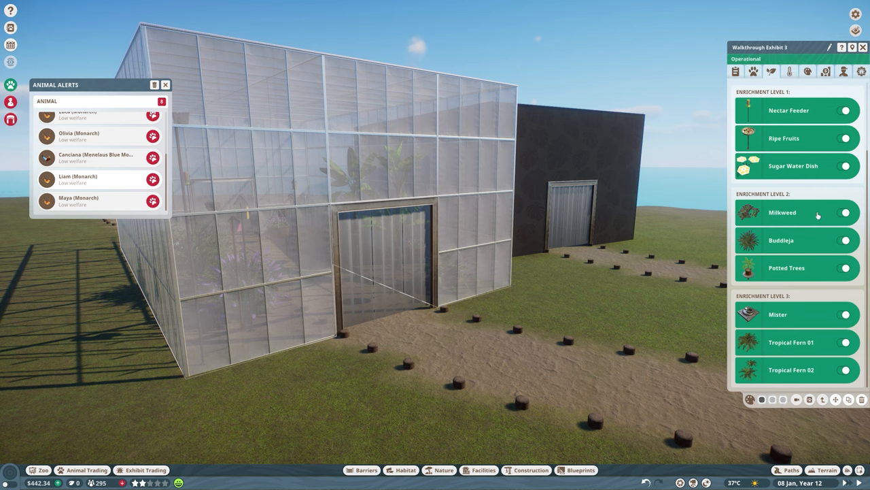
pyautogui.moveTo(771, 70)
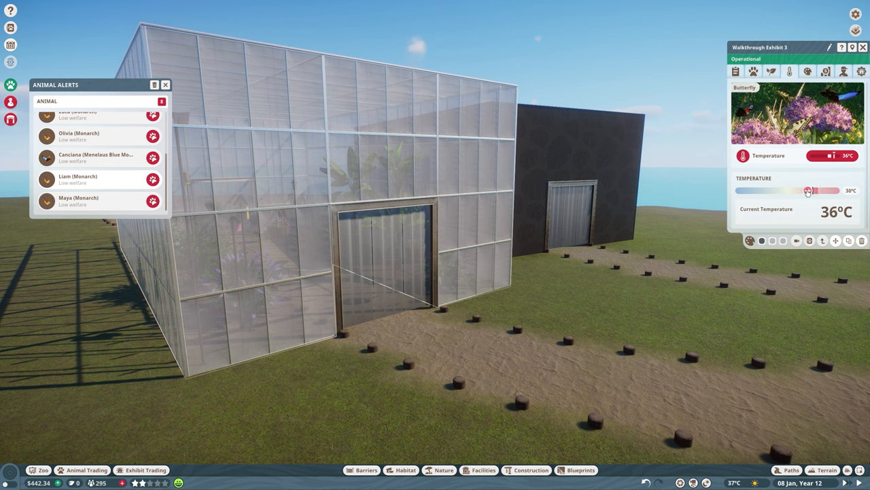
pyautogui.moveTo(825, 190); pyautogui.dragTo(801, 191)
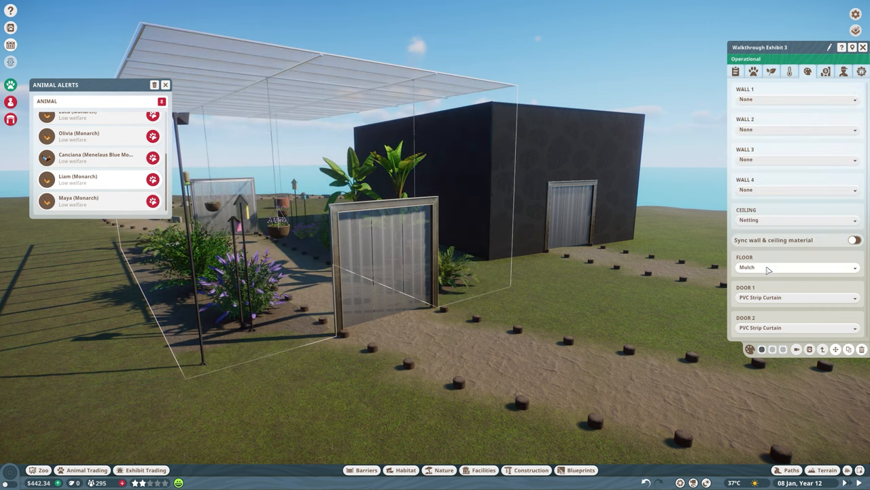
# Step: Sync the wall and ceiling materials and remove the exhibit's second door
pyautogui.click(854, 239)
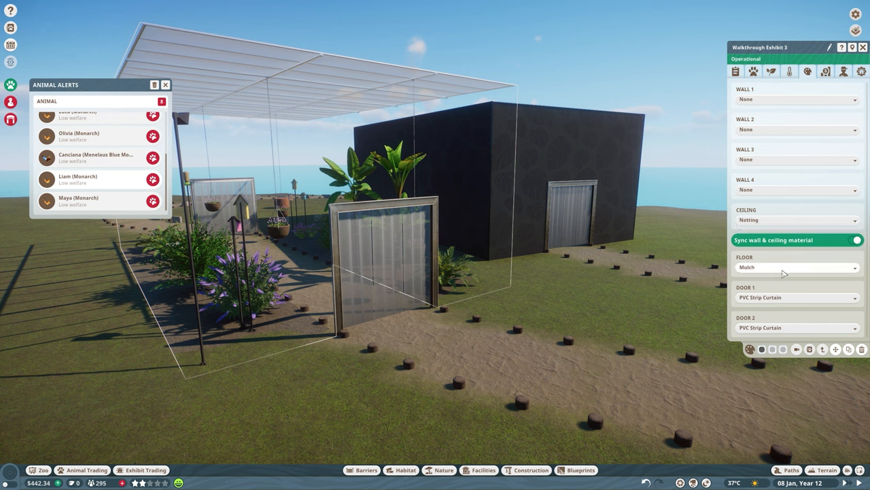
pyautogui.click(796, 297)
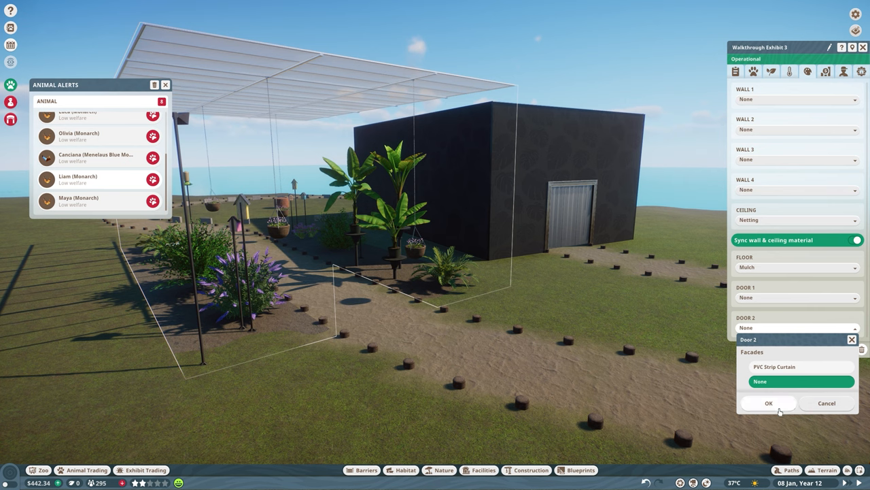
pyautogui.click(769, 403)
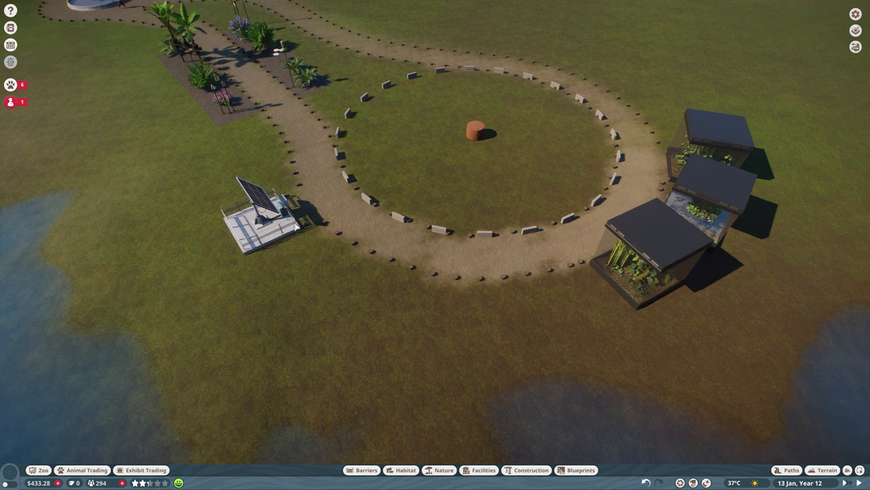
pyautogui.moveTo(296, 228)
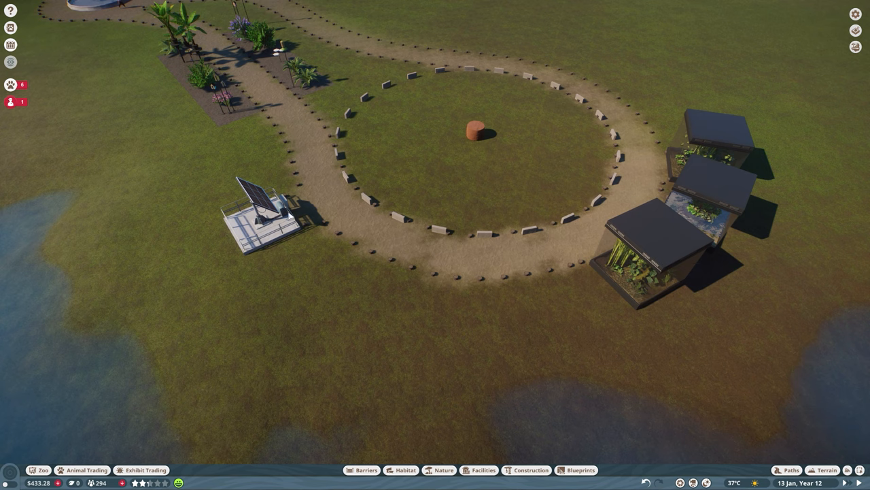
pyautogui.moveTo(317, 213)
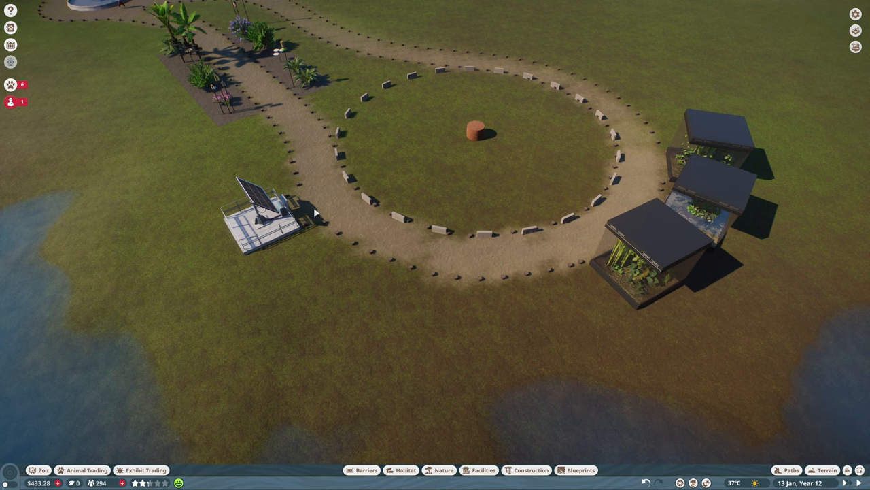
pyautogui.moveTo(768, 267)
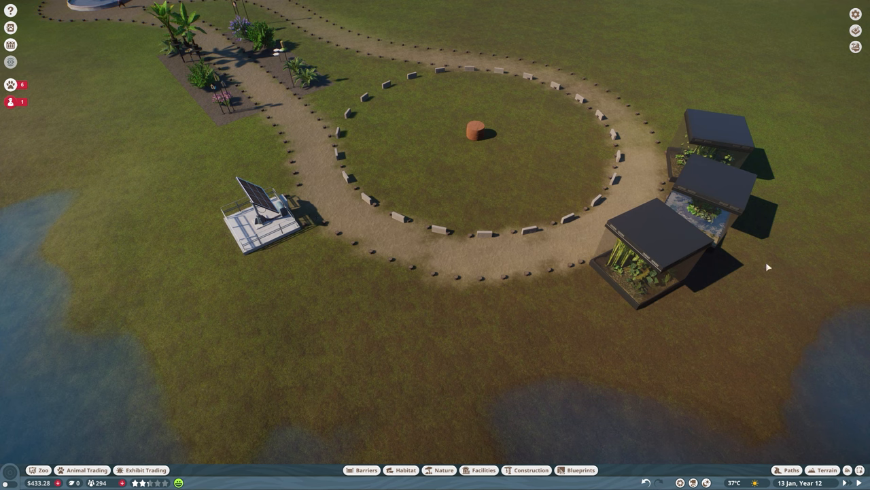
pyautogui.click(482, 469)
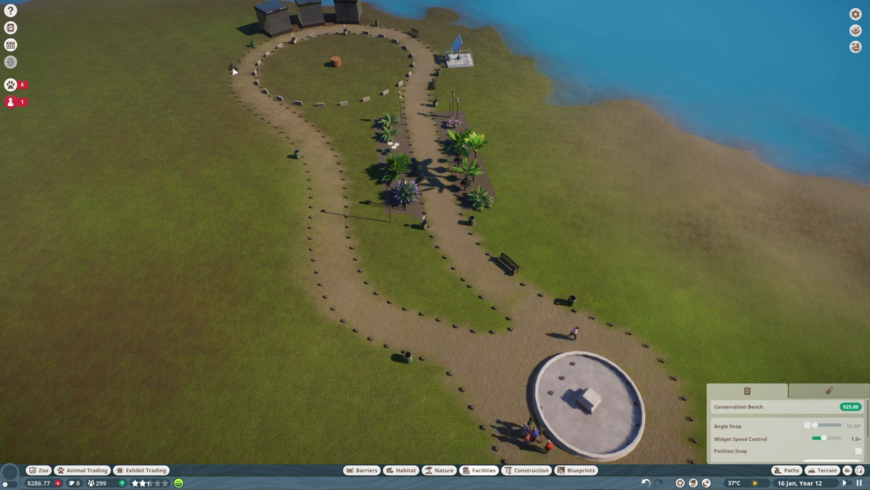
# Step: Place the conservation bench beside the path, dismiss the no-keepers warning, and select a keeper
pyautogui.click(306, 272)
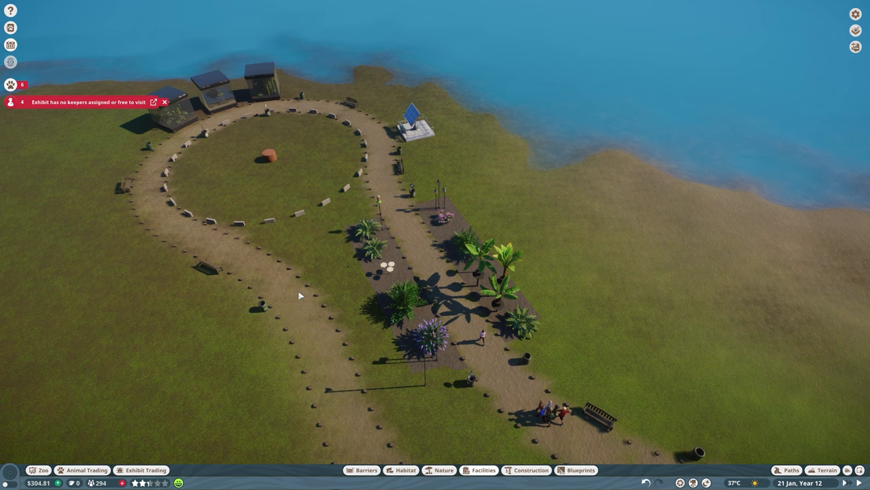
pyautogui.click(163, 102)
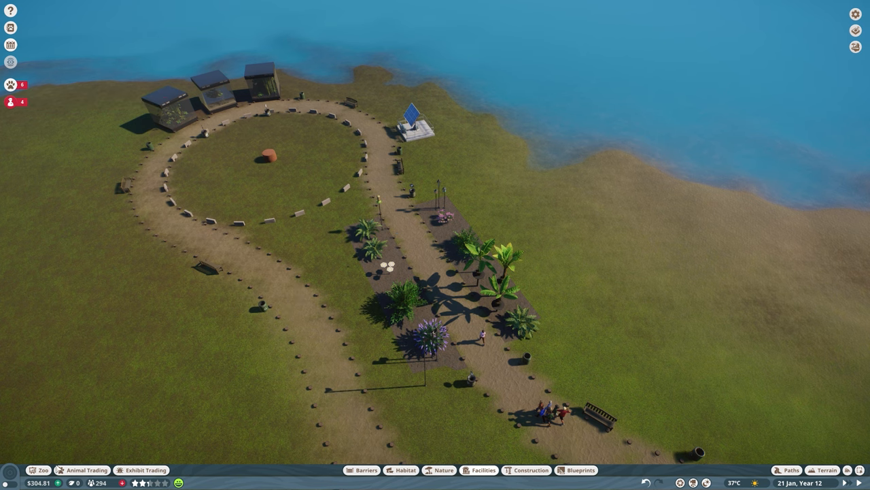
pyautogui.click(479, 333)
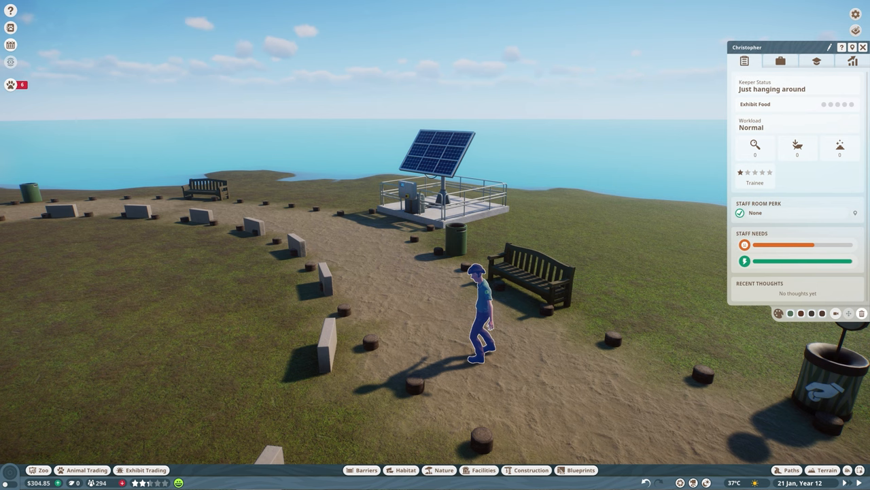
pyautogui.moveTo(629, 342)
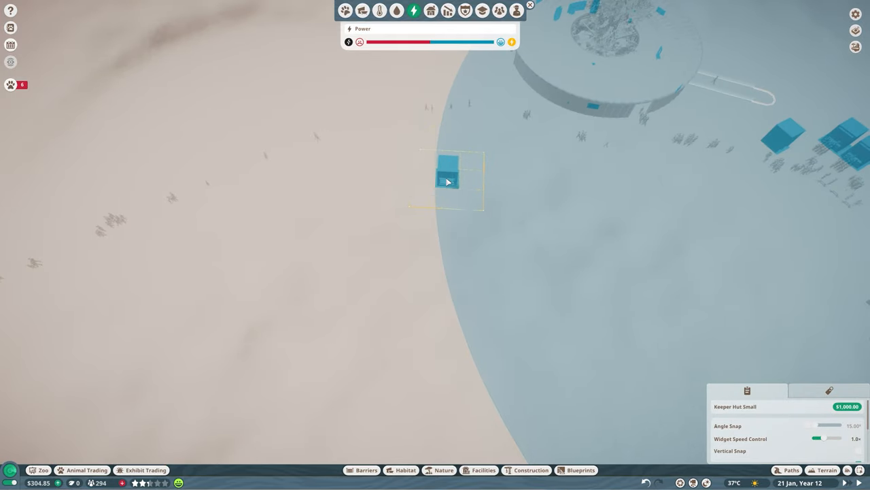
# Step: Inspect the status of Keeper Hut Small 2 serving the Red Panda Habitat
pyautogui.click(446, 173)
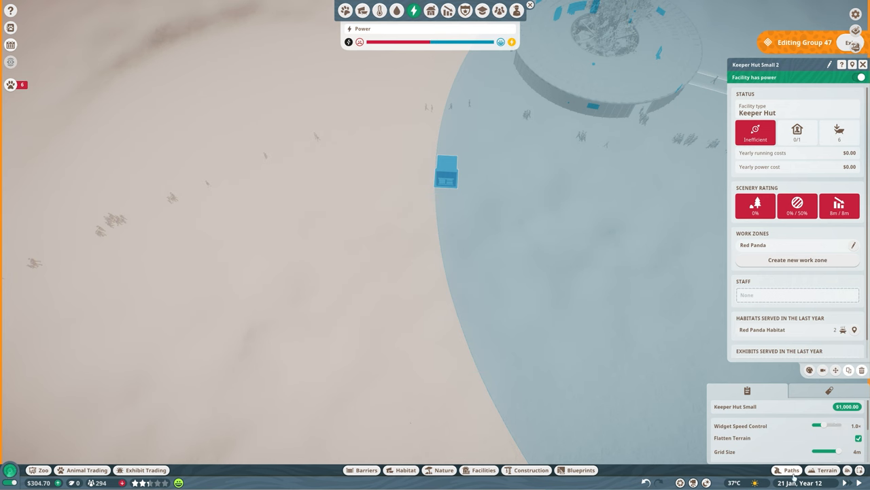
pyautogui.click(791, 469)
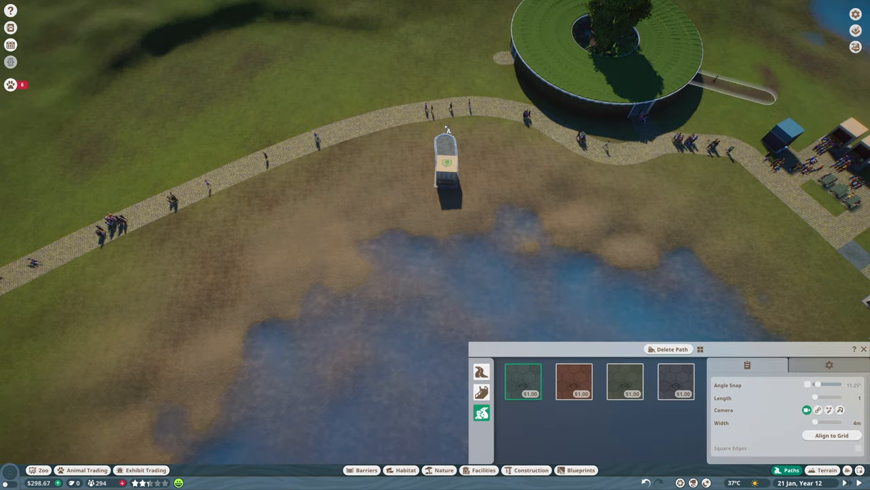
# Step: Start laying a path beside the keeper hut
pyautogui.click(445, 149)
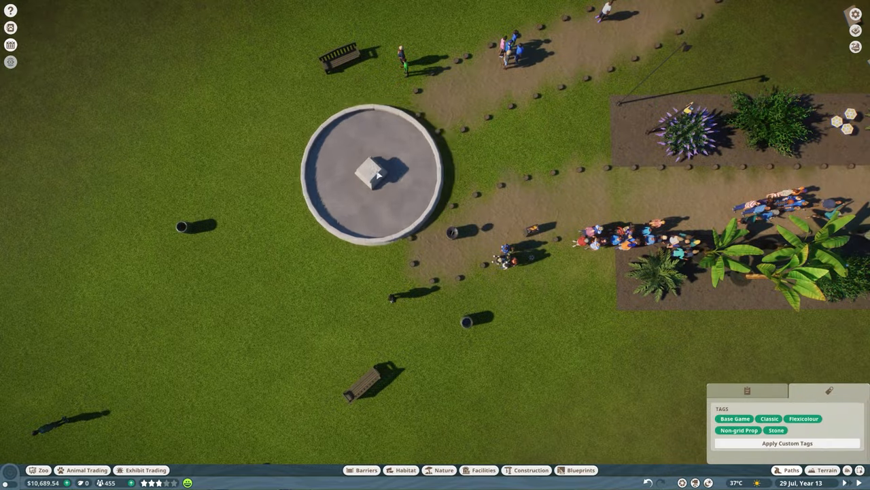
# Step: Open the bottom-bar build menu near the round stone plinth
pyautogui.click(791, 470)
pyautogui.write('br')
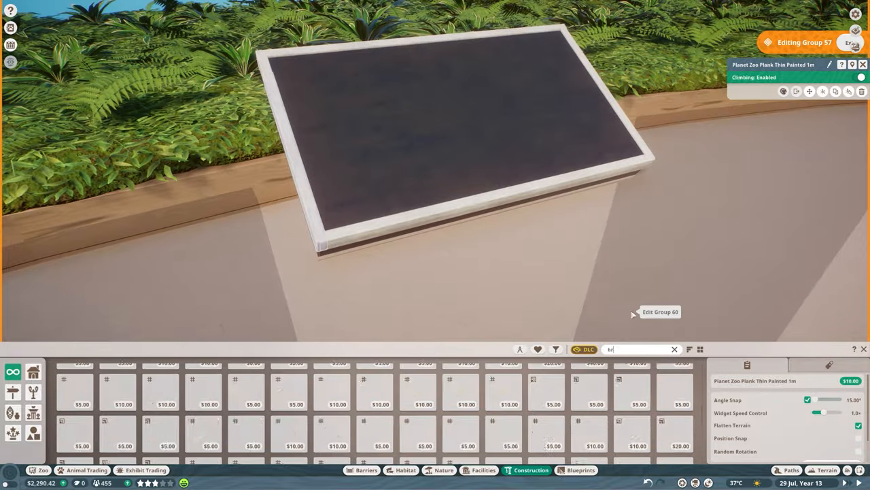
# Step: Search the construction catalogue for 'plank'
pyautogui.write('plank')
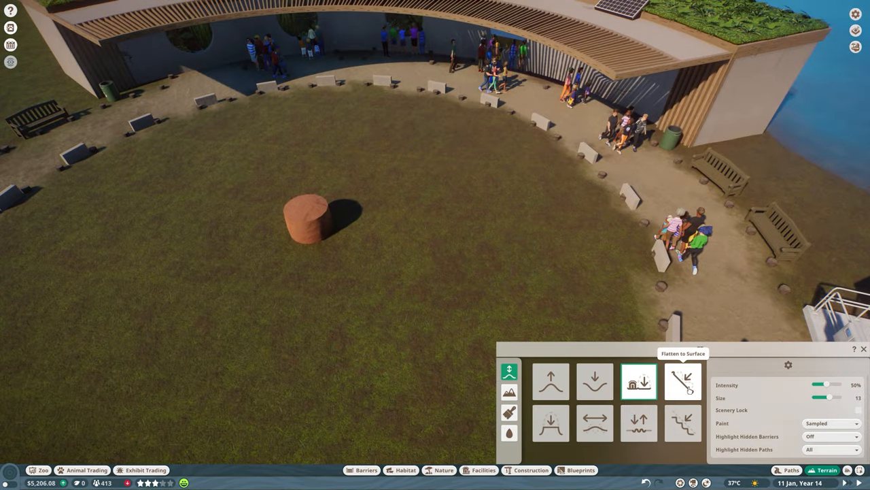
pyautogui.moveTo(682, 421)
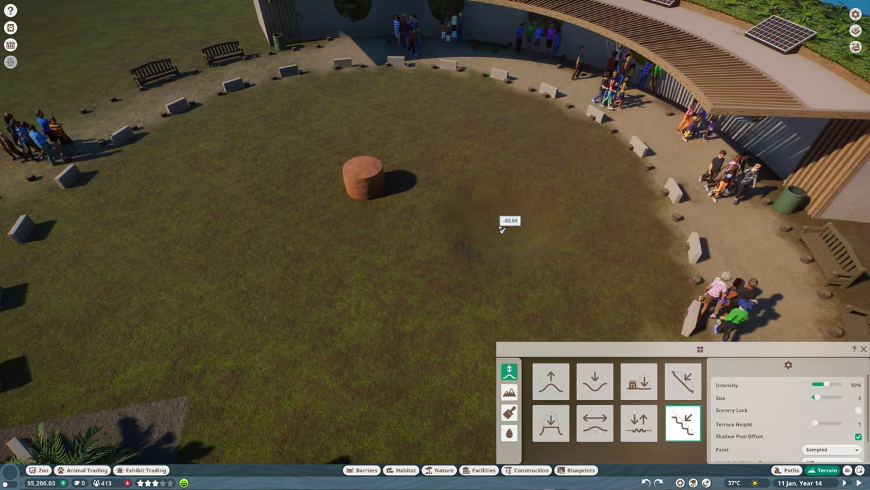
# Step: Flatten ground beside the log stump and lower it into shallow hollows
pyautogui.click(638, 381)
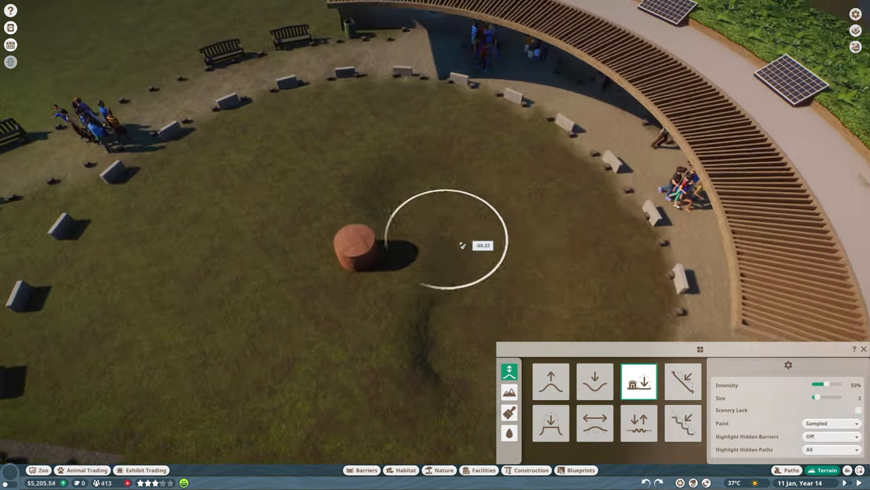
pyautogui.click(683, 381)
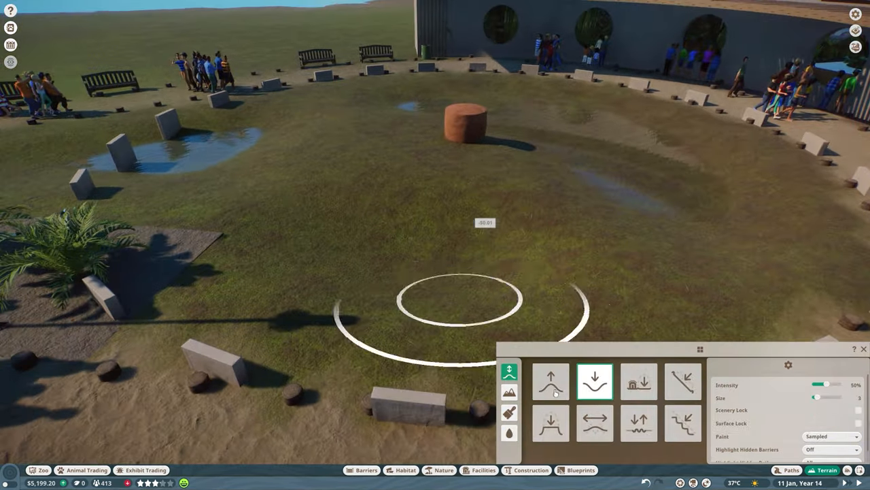
pyautogui.click(594, 422)
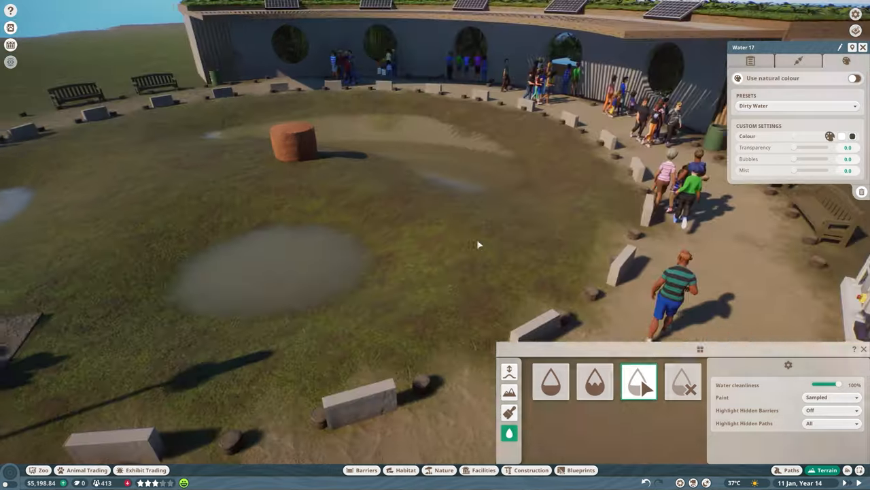
pyautogui.click(443, 470)
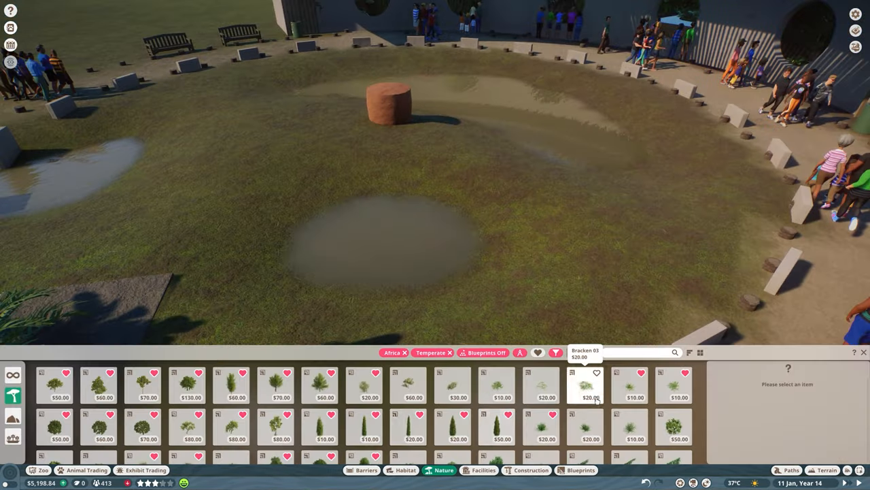
# Step: Search the plants for 'gras' and pick one of the matching grass items
pyautogui.write('gras')
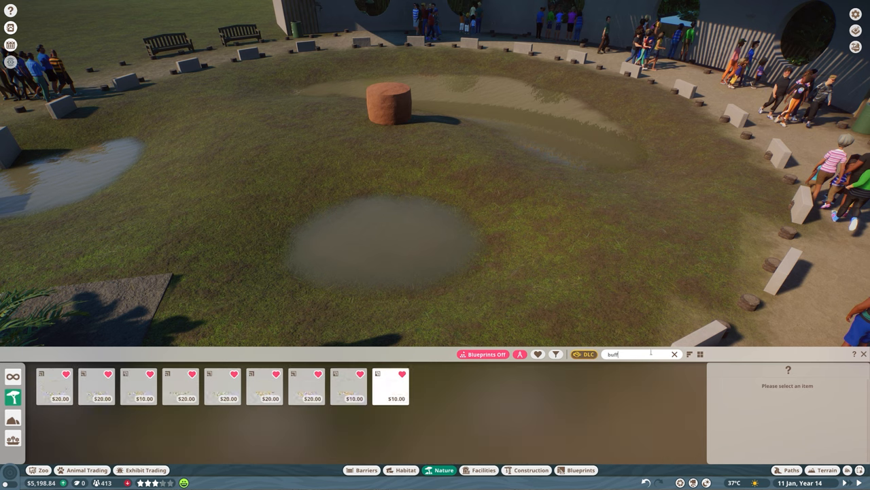
pyautogui.click(181, 386)
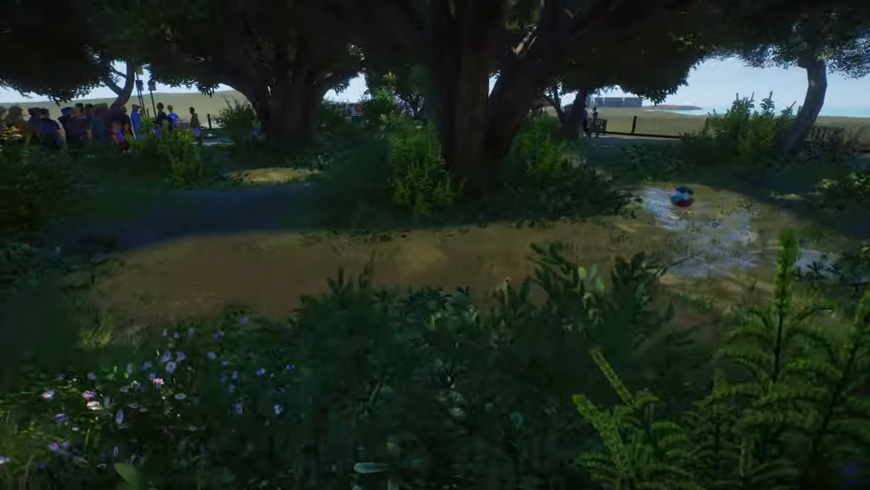
pyautogui.moveTo(436, 245)
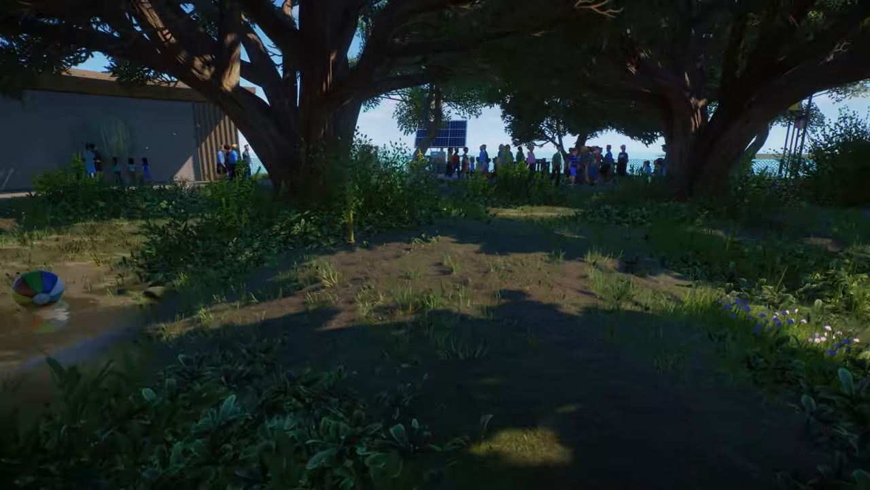
pyautogui.moveTo(435, 245)
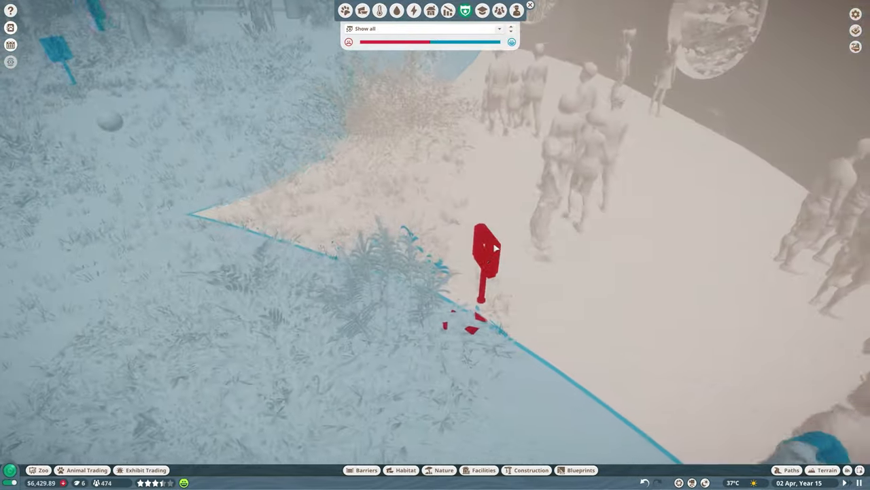
# Step: Select the red sign at the path edge to inspect its placement
pyautogui.click(486, 265)
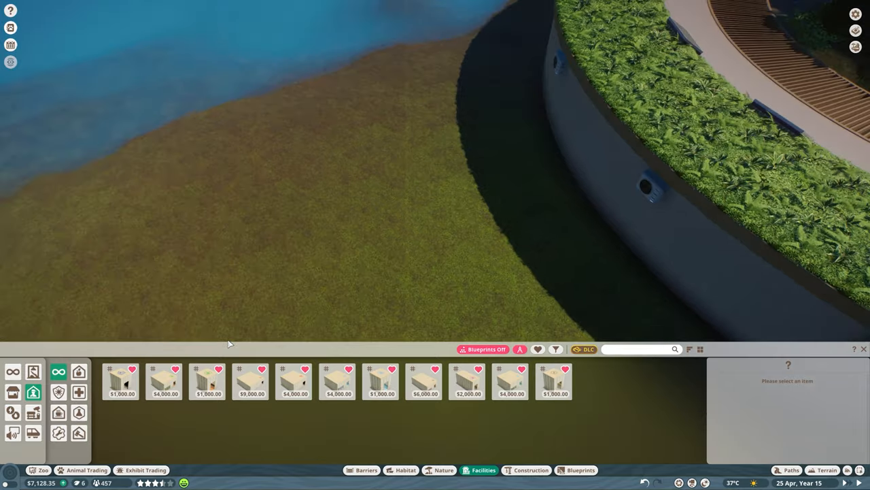
# Step: Pick a keeper staff facility and place it beside the existing staff building
pyautogui.click(207, 380)
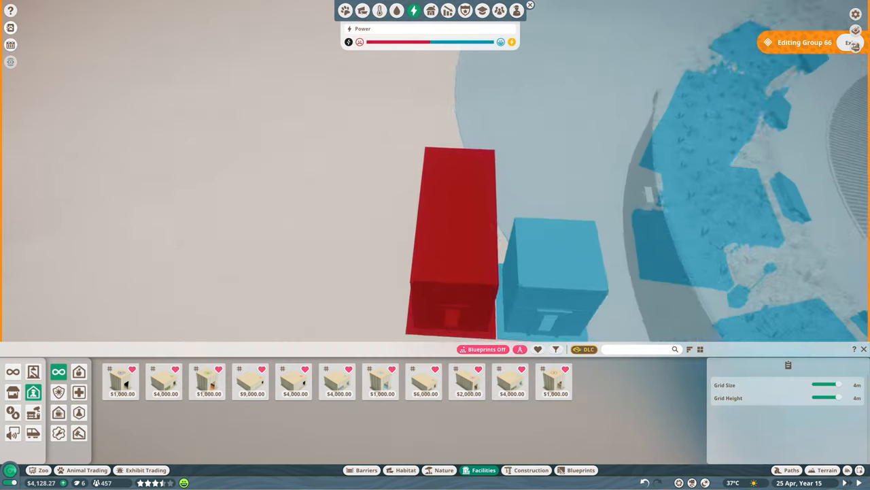
pyautogui.click(455, 238)
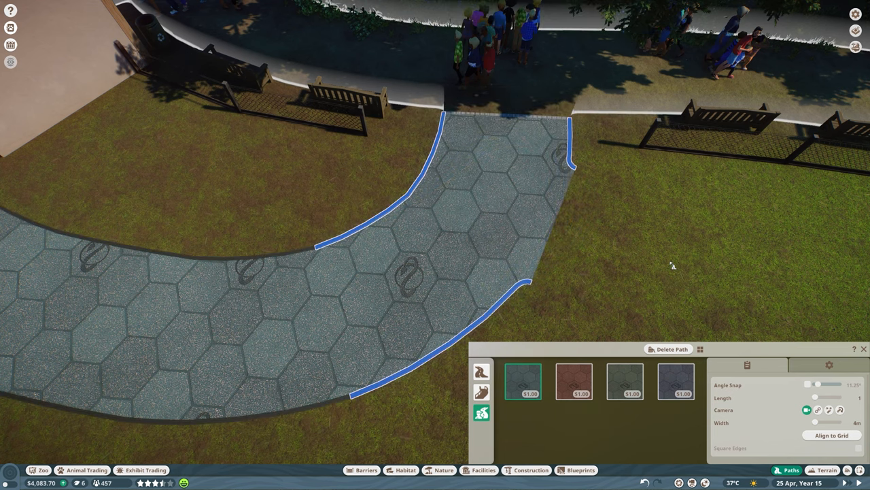
# Step: Confirm the curved hexagon stone path section branching from the main walkway
pyautogui.click(443, 469)
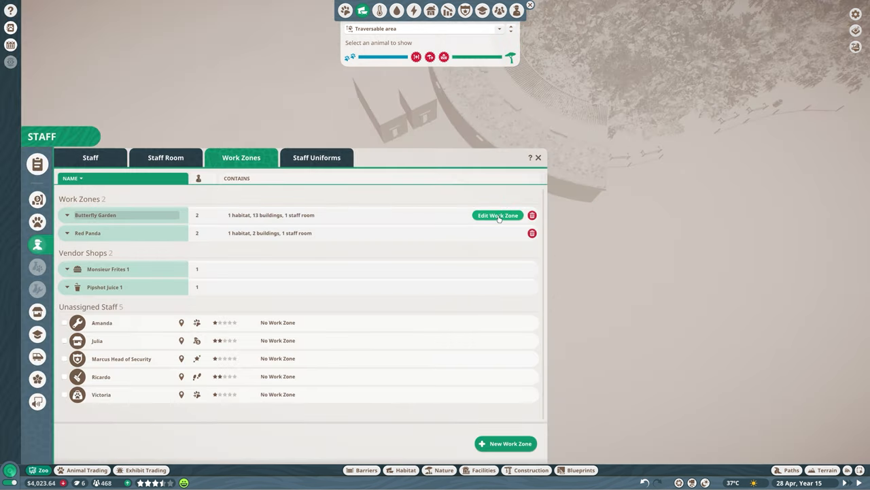
# Step: Start editing the Butterfly Garden work zone from the Work Zones list
pyautogui.click(498, 215)
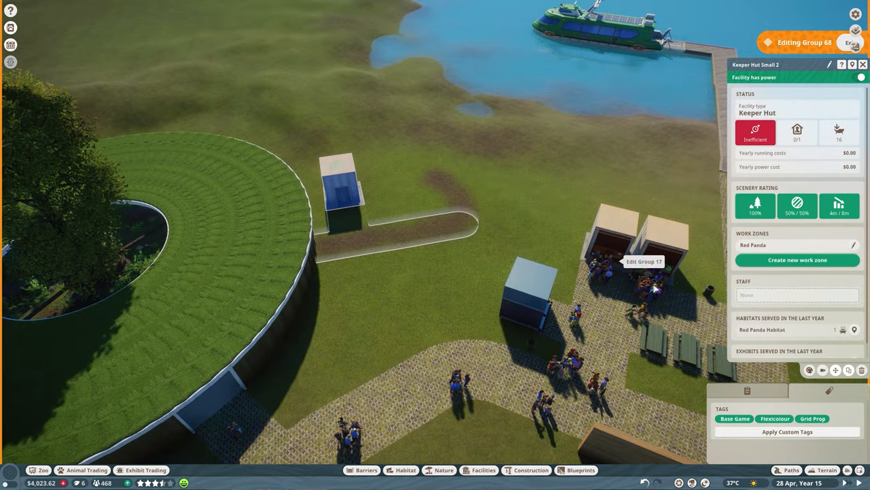
pyautogui.moveTo(391, 189)
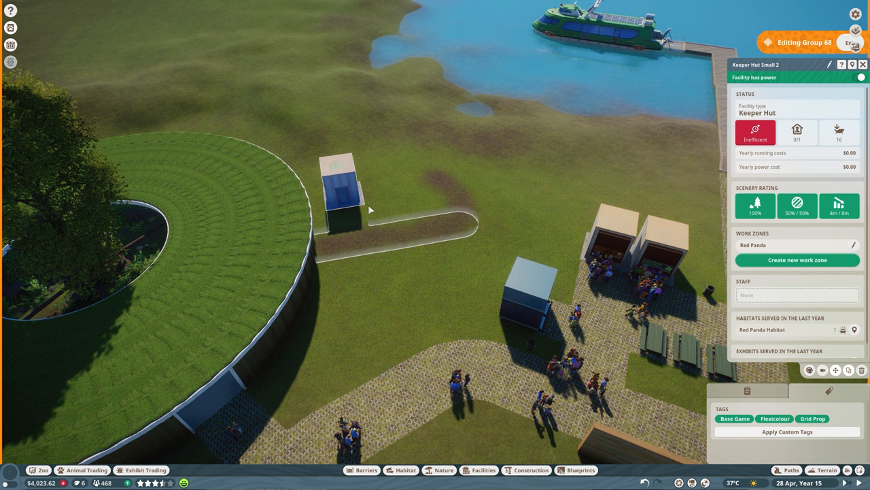
pyautogui.moveTo(381, 185)
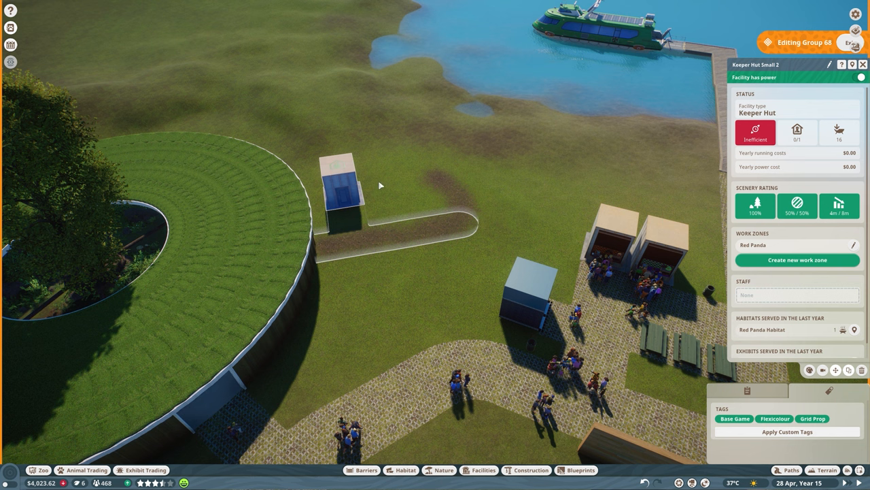
pyautogui.moveTo(312, 175)
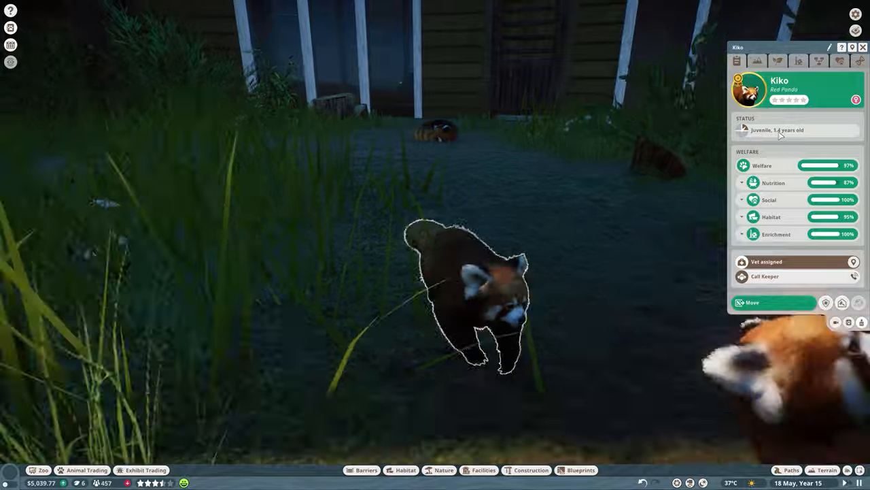
# Step: Check juvenile red panda Kiko's age, status and welfare bars in its info panel
pyautogui.click(799, 61)
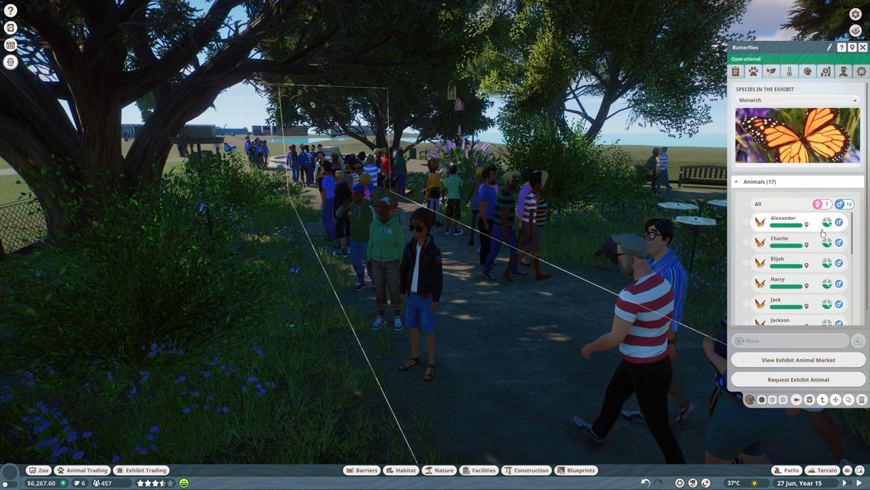
pyautogui.moveTo(846, 204)
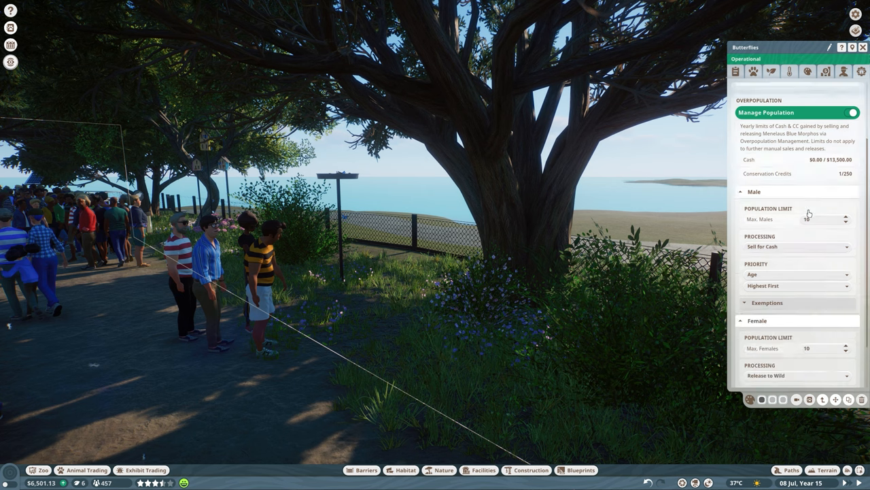
# Step: Scroll the Butterflies population tab down to the Max Males and Max Females settings
pyautogui.scroll(-3)
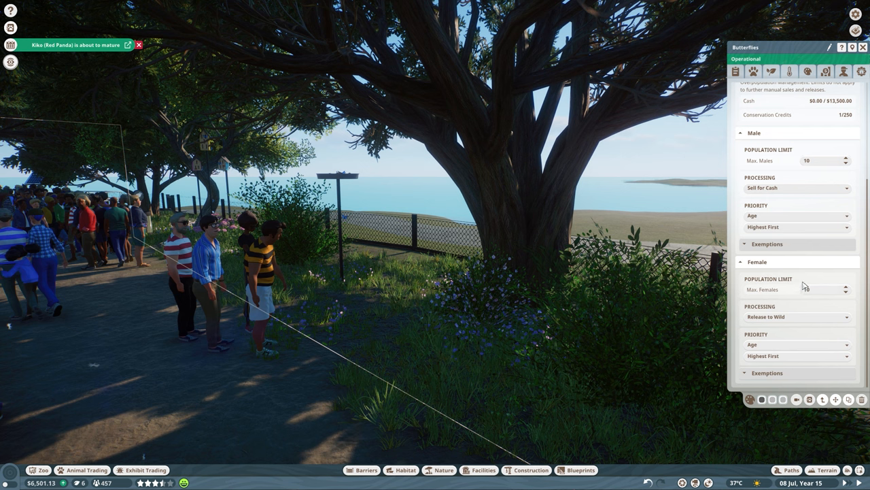
pyautogui.moveTo(803, 289)
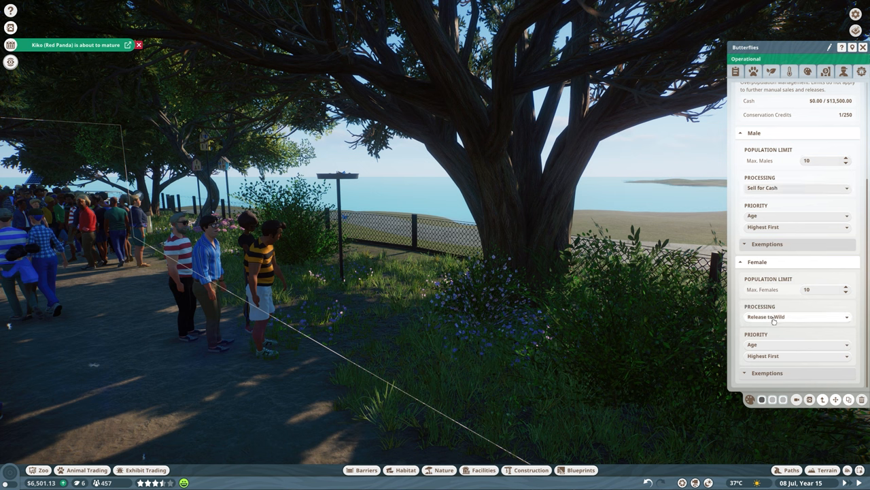
pyautogui.moveTo(786, 293)
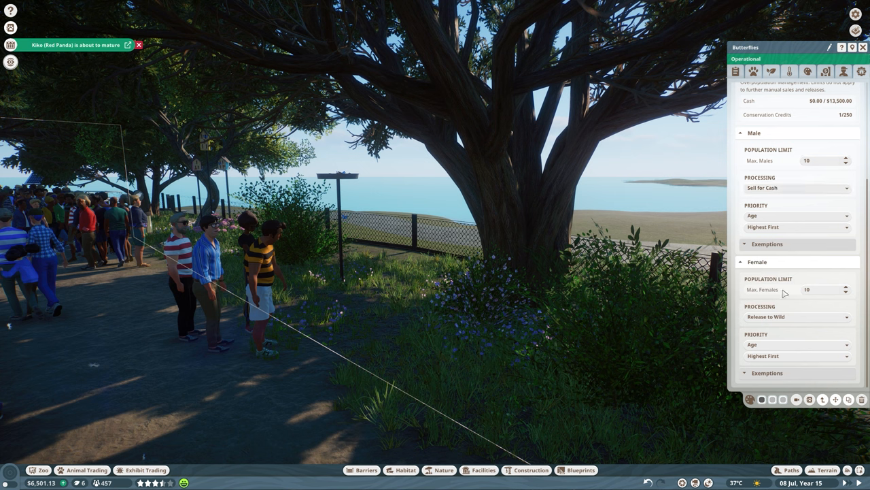
pyautogui.moveTo(778, 197)
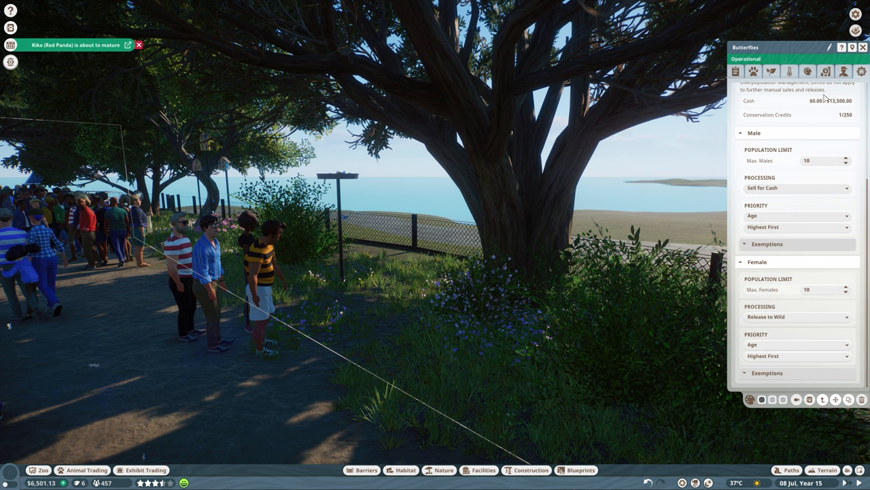
pyautogui.moveTo(818, 108)
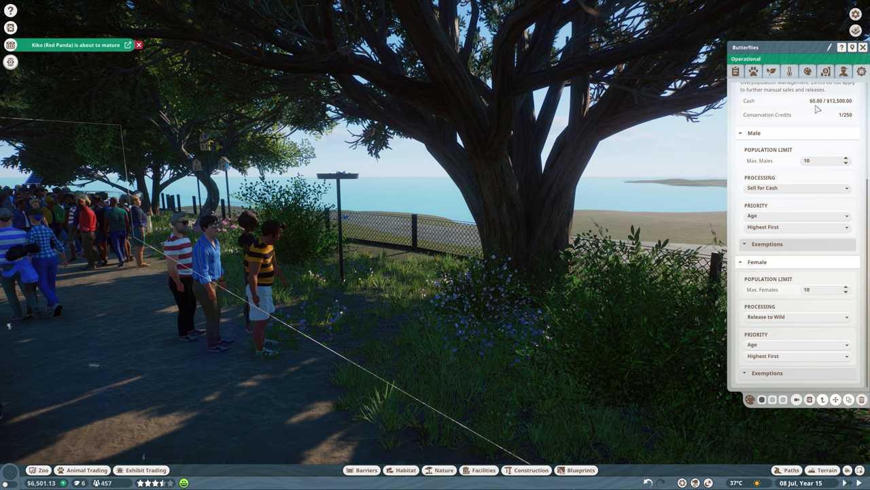
pyautogui.moveTo(787, 116)
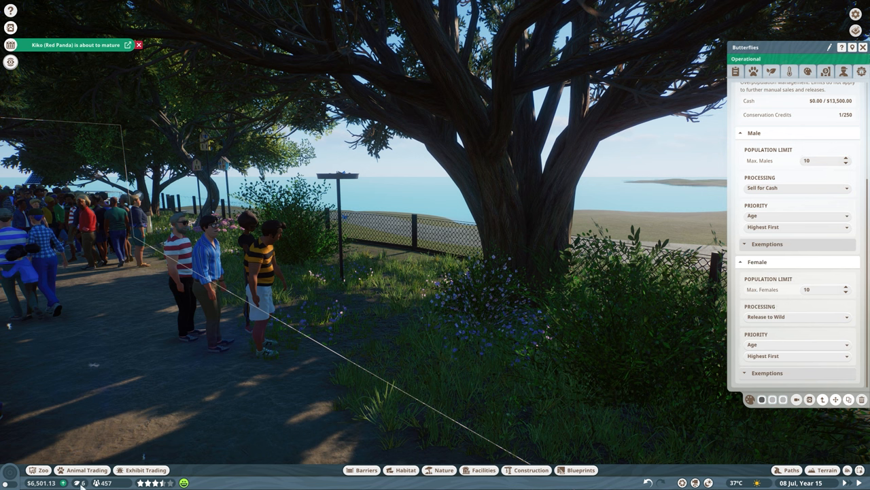
pyautogui.moveTo(806, 121)
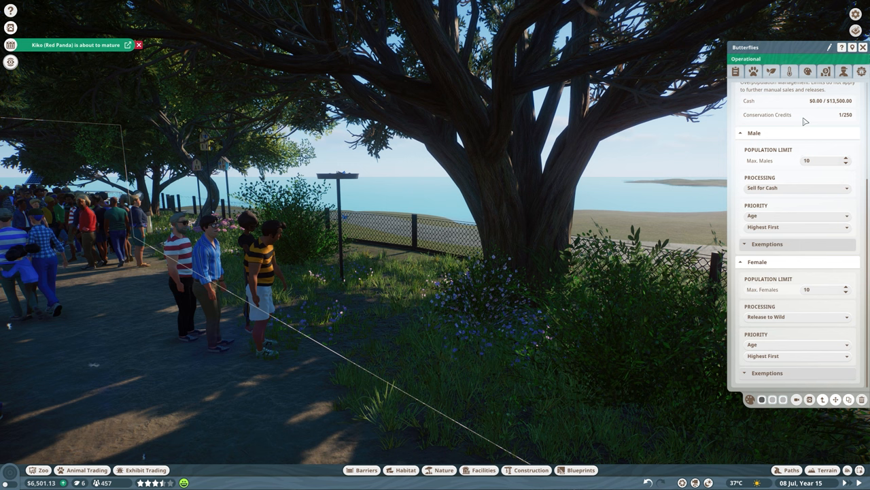
pyautogui.moveTo(764, 293)
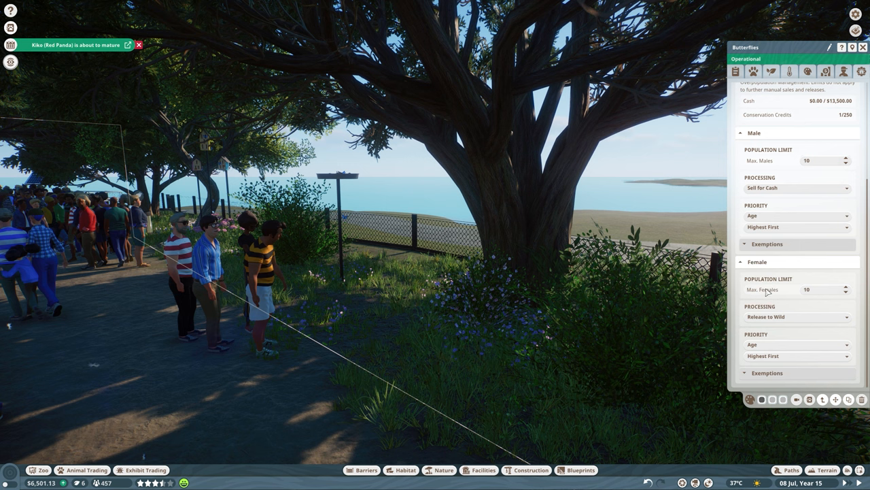
pyautogui.moveTo(780, 270)
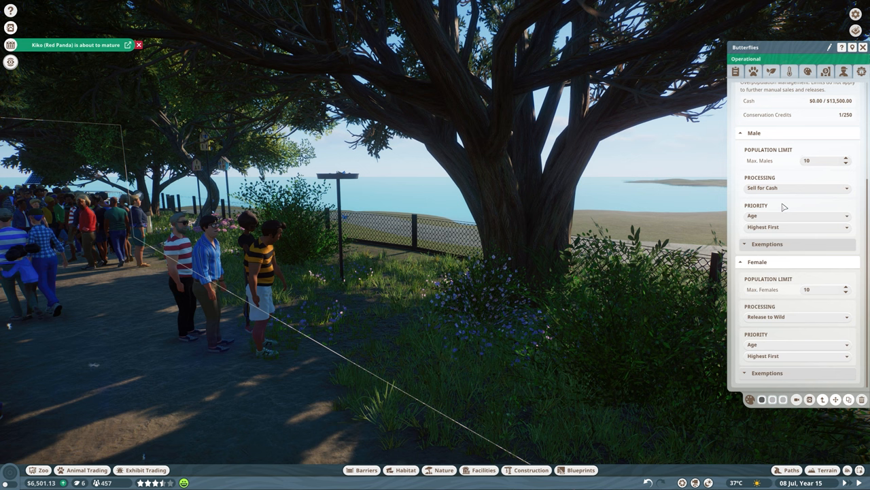
pyautogui.moveTo(774, 167)
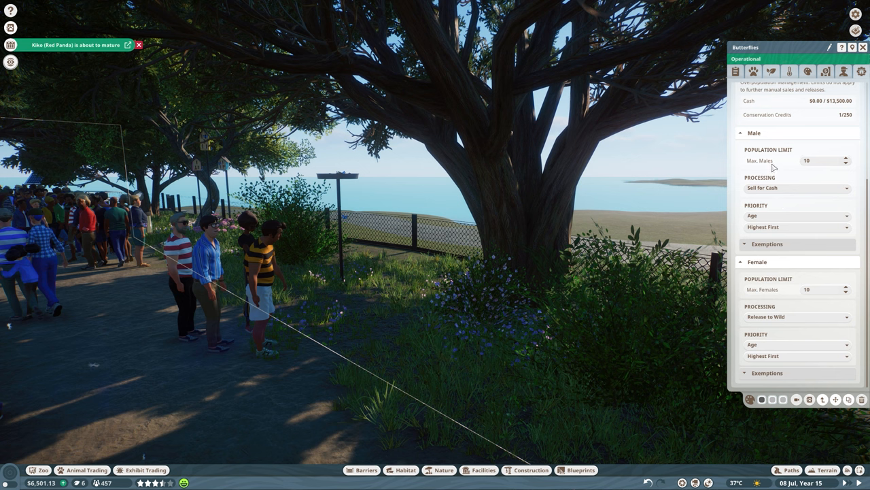
pyautogui.moveTo(759, 186)
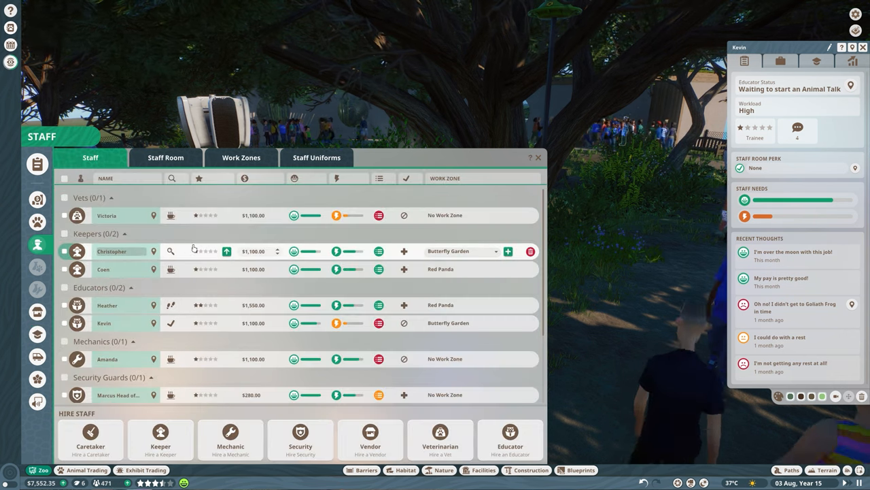
pyautogui.moveTo(227, 250)
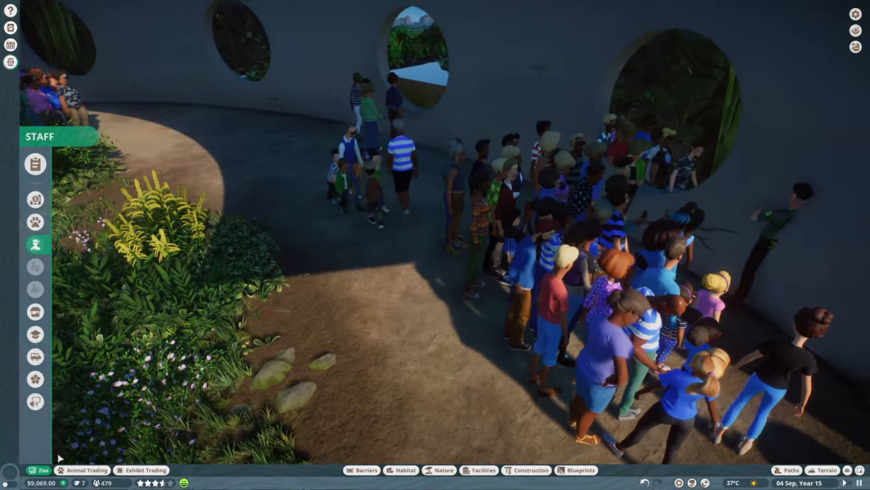
# Step: Select the new educator, view her Employment tab and list available work zones
pyautogui.click(35, 245)
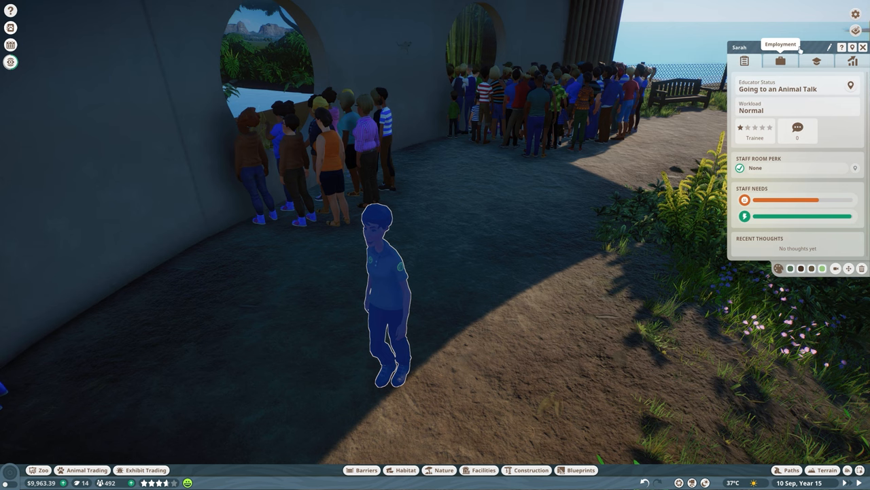
pyautogui.click(781, 61)
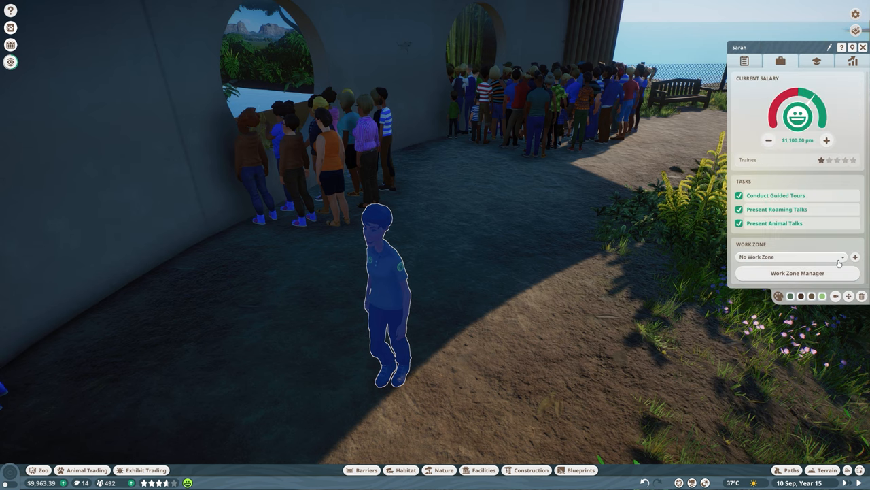
pyautogui.click(789, 256)
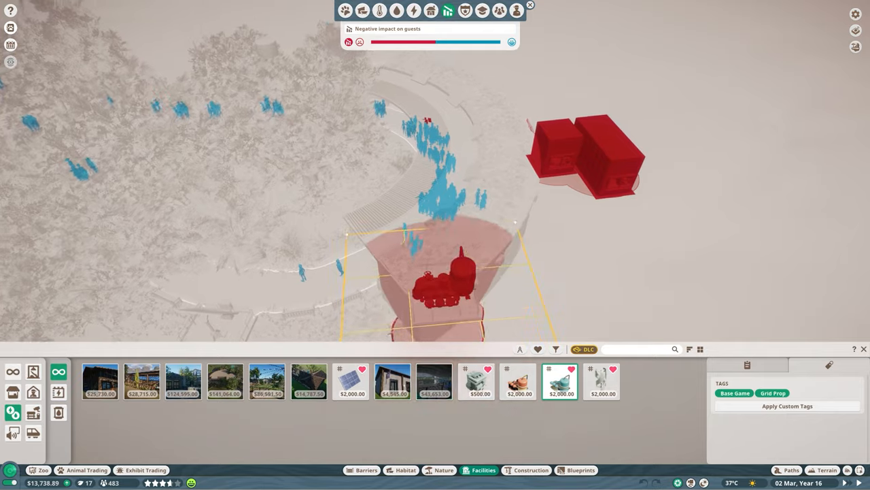
# Step: Place the $2,000 water treatment unit at the chosen spot beside the guest path
pyautogui.click(396, 10)
pyautogui.write('cons')
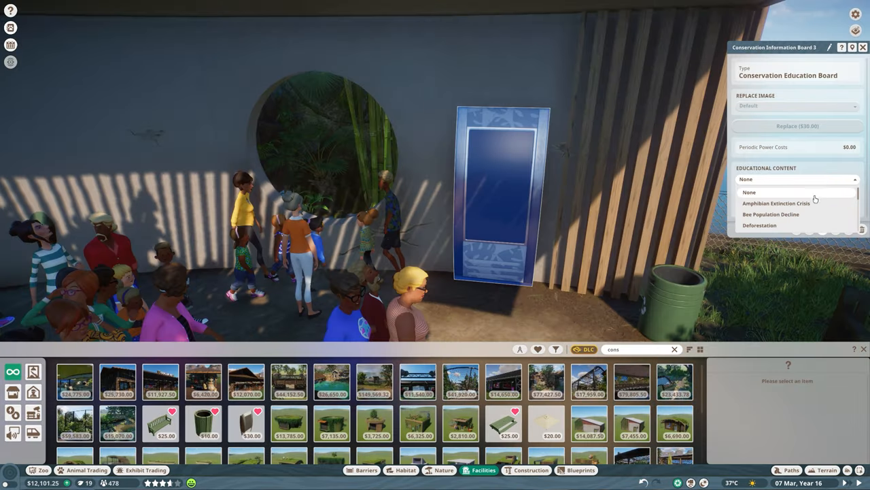
# Step: Choose Invasive Species as Conservation Information Board 4's educational content
pyautogui.click(776, 203)
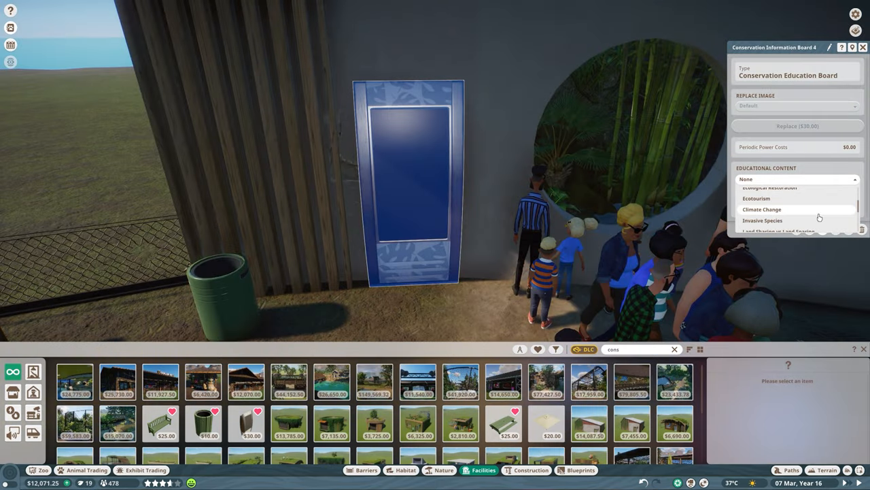
pyautogui.click(763, 220)
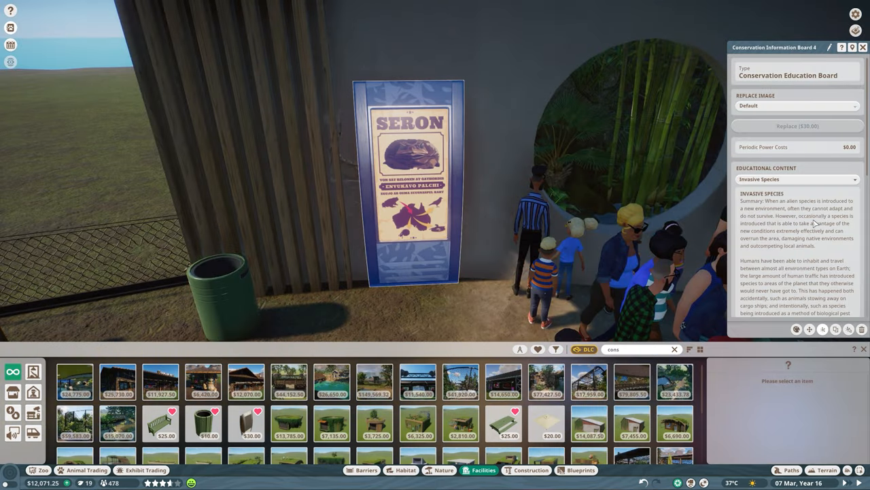